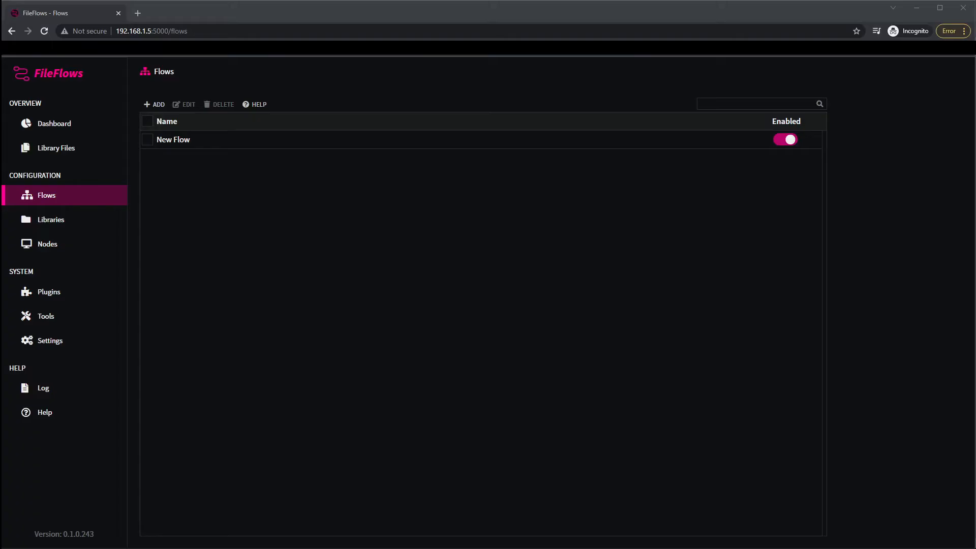
mouse_move(633, 261)
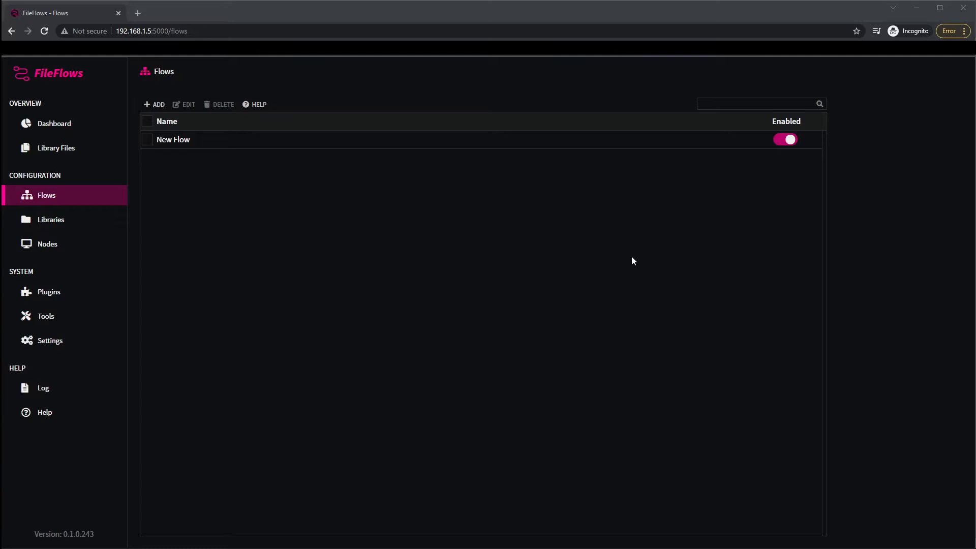
mouse_move(422, 222)
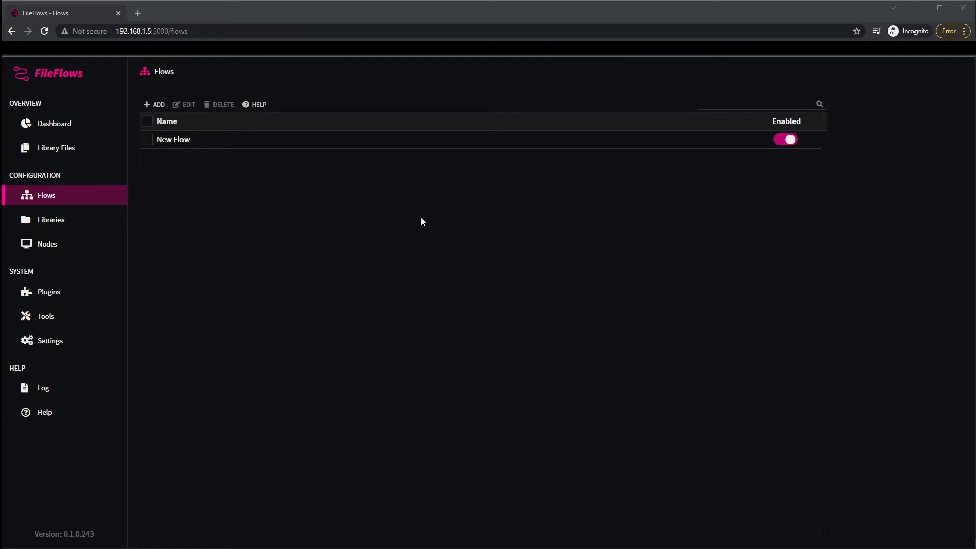
mouse_move(371, 212)
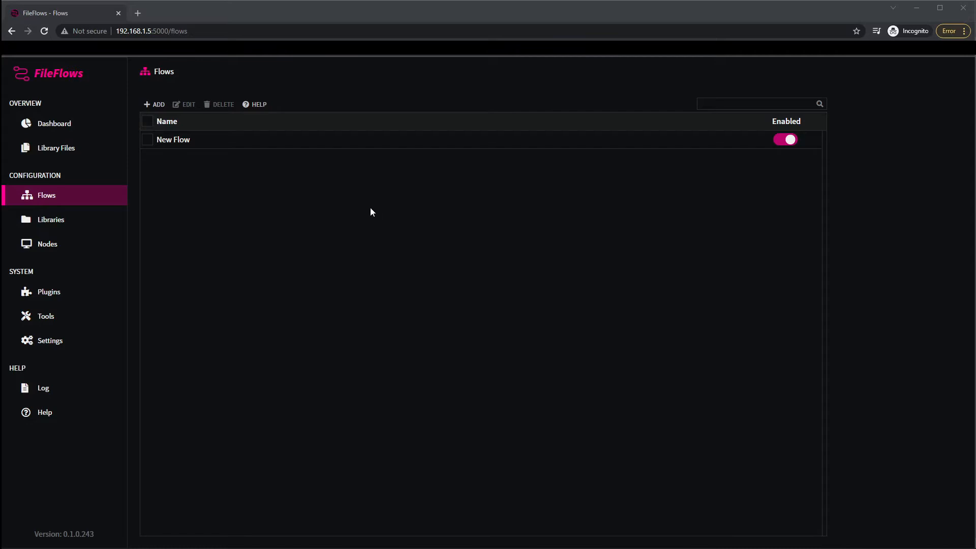
mouse_move(183, 129)
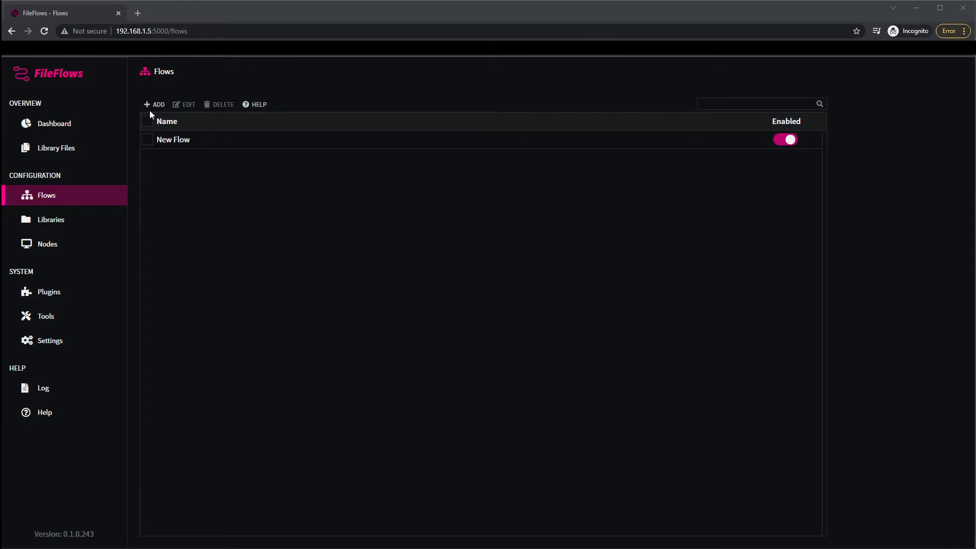
Step: Start a new flow from the Blank Video Template named 'set language'
click(155, 104)
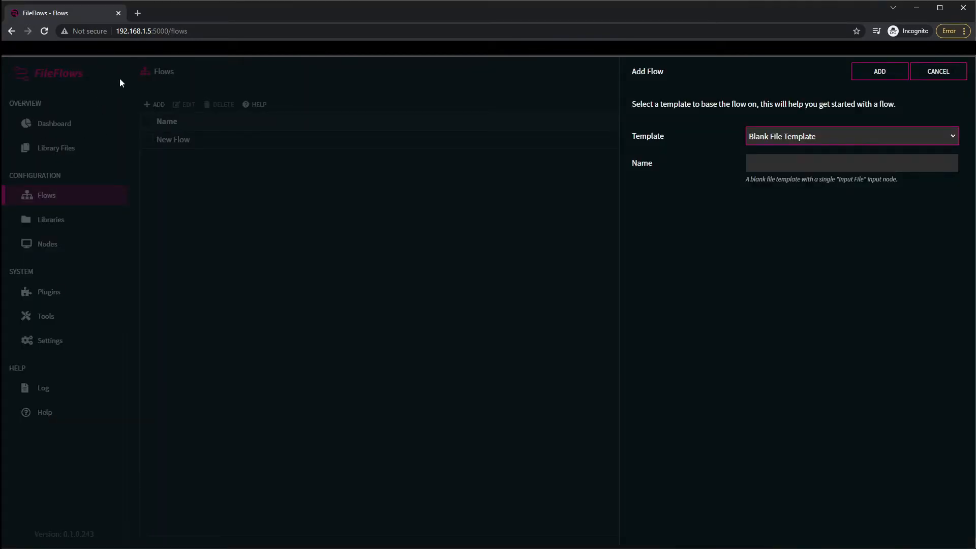
click(850, 136)
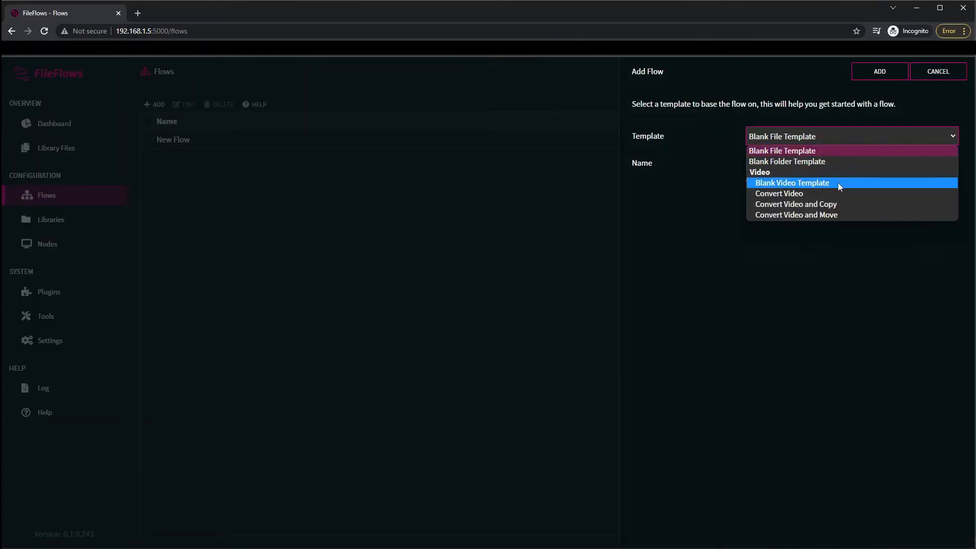
mouse_move(740, 170)
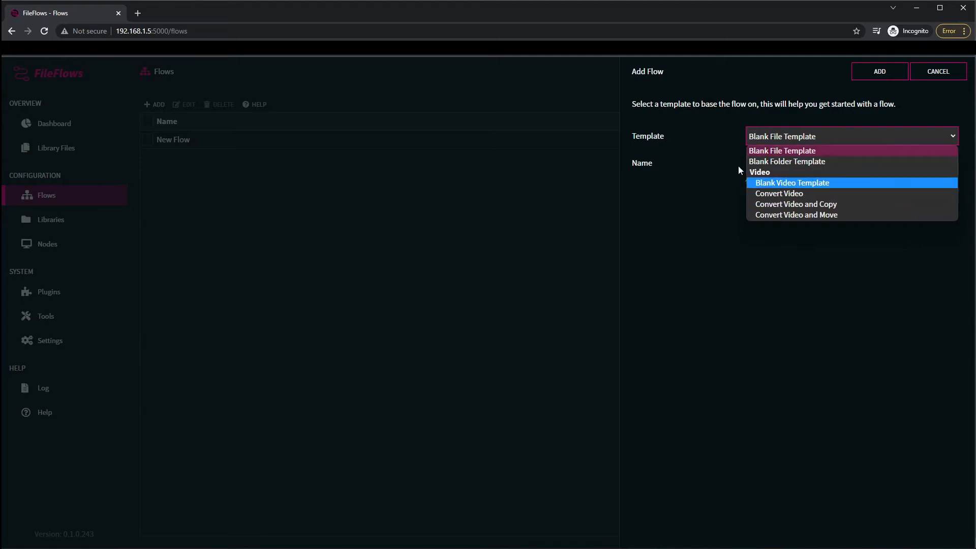
mouse_move(772, 189)
text(set lan)
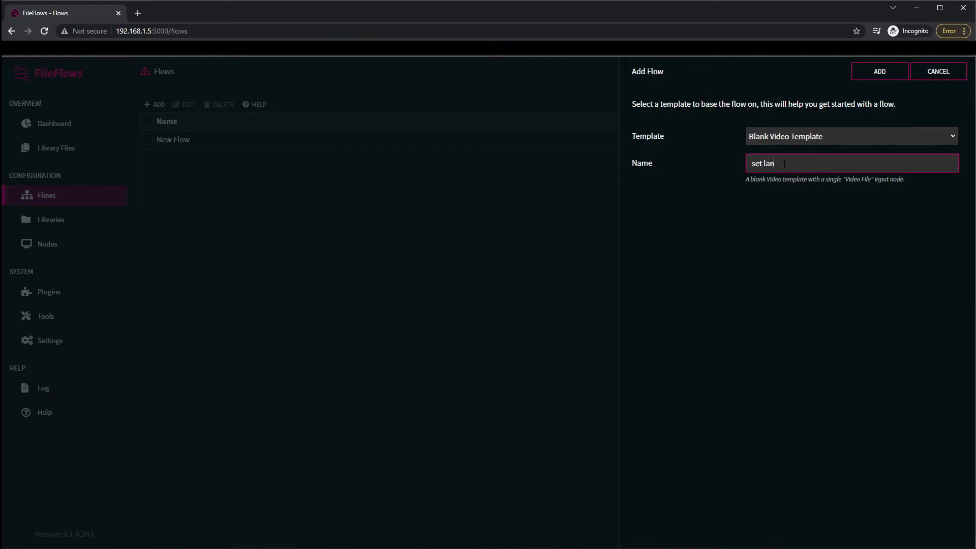
text(guage)
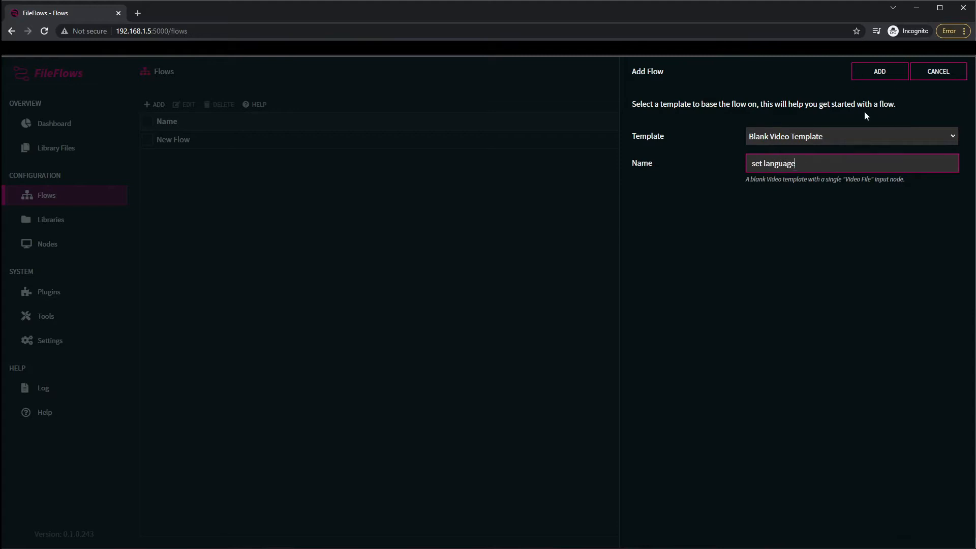
Step: Create the flow, add an Audio: Set Language node, and enter language 'fre'
click(880, 72)
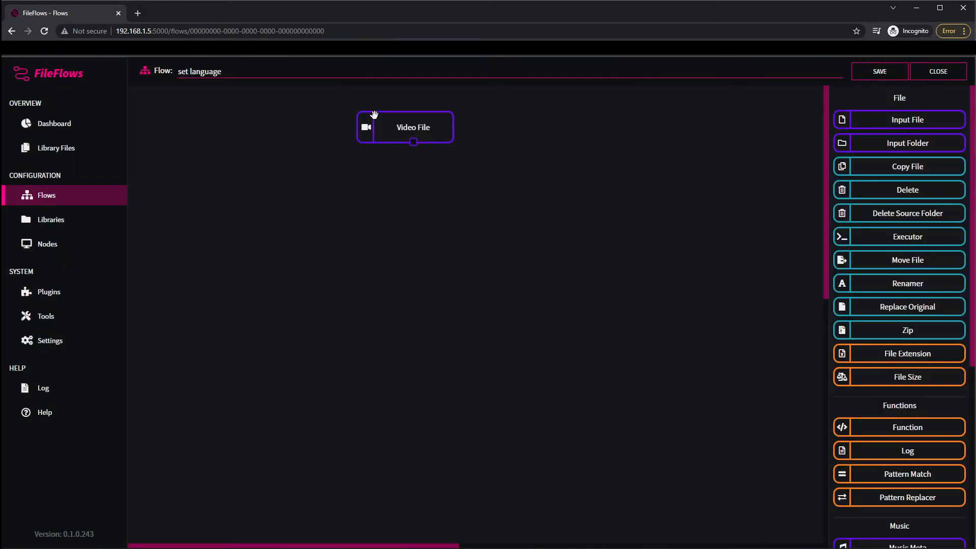
mouse_move(834, 326)
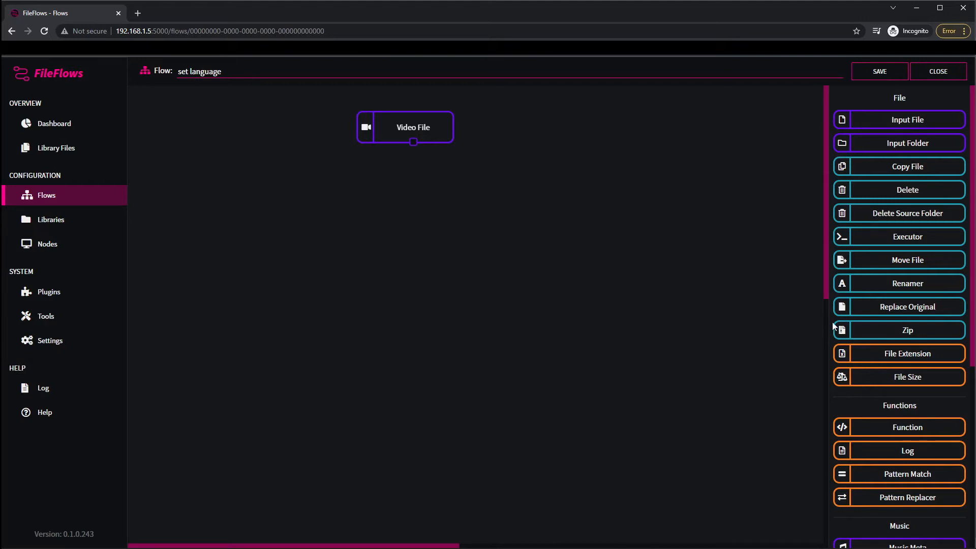
scroll(down, 3)
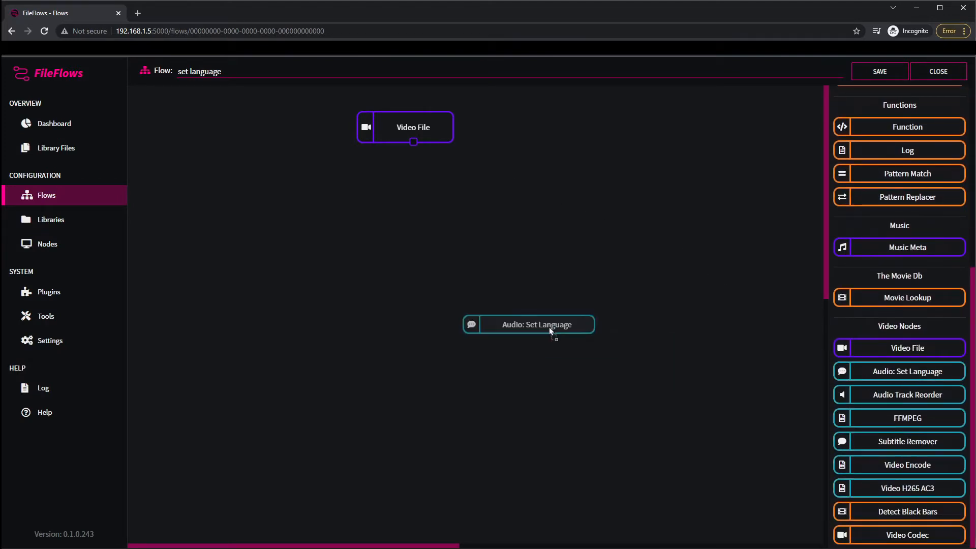
double_click(529, 324)
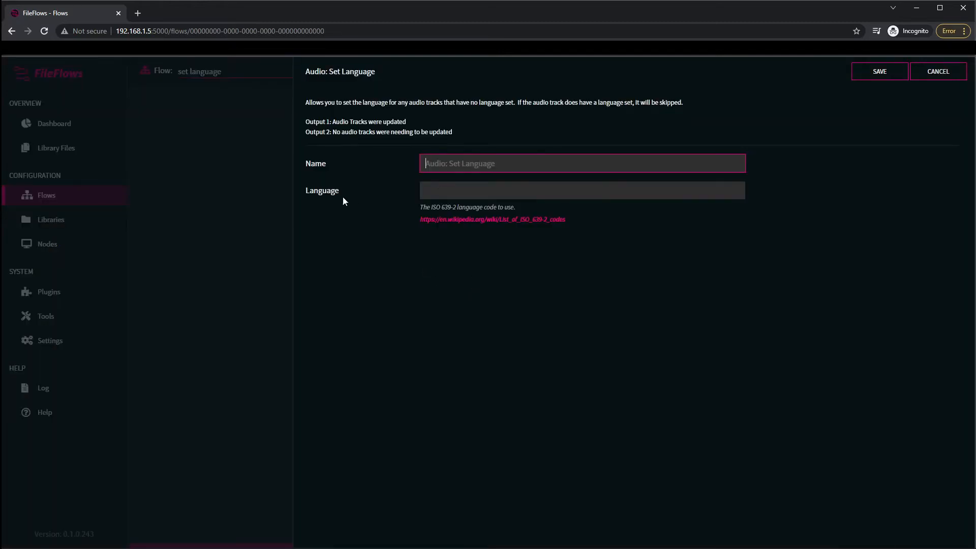
text(fre)
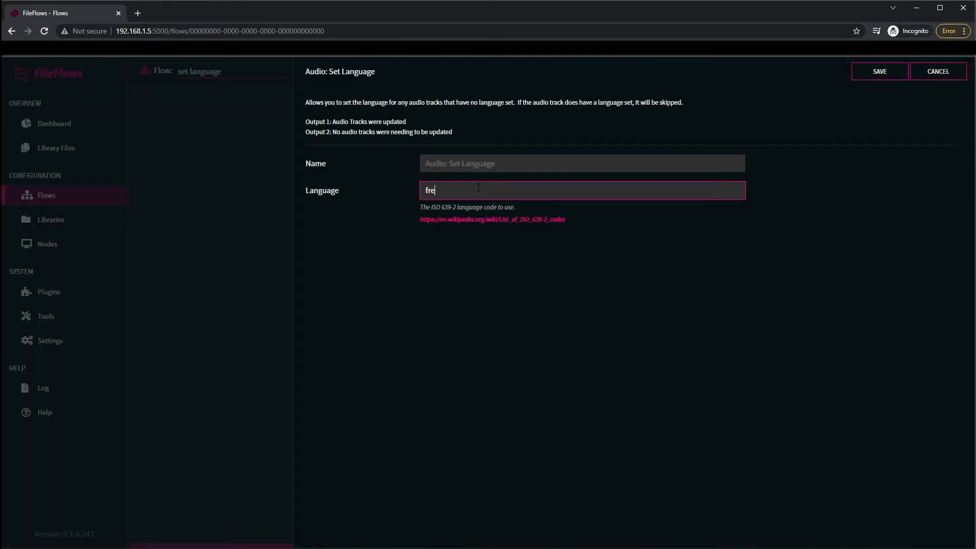
mouse_move(489, 219)
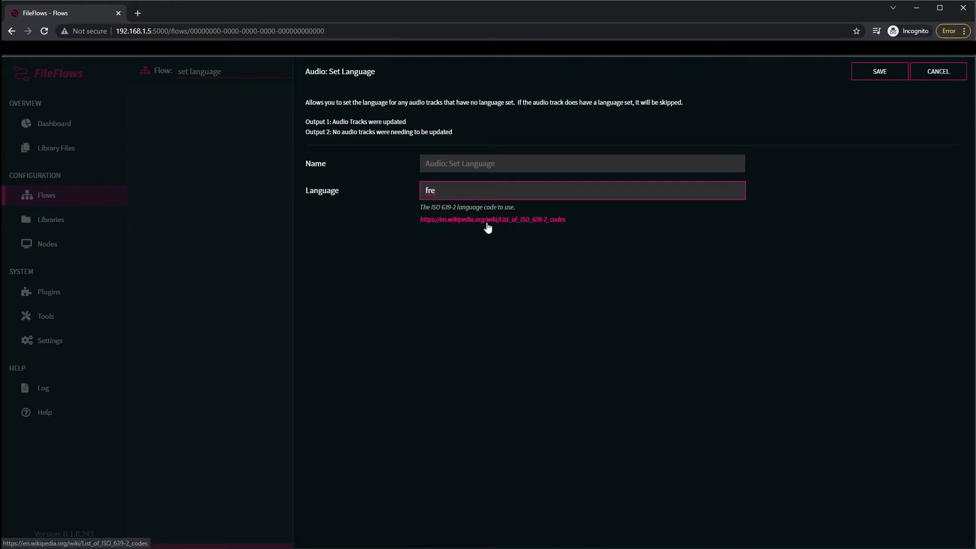
mouse_move(467, 217)
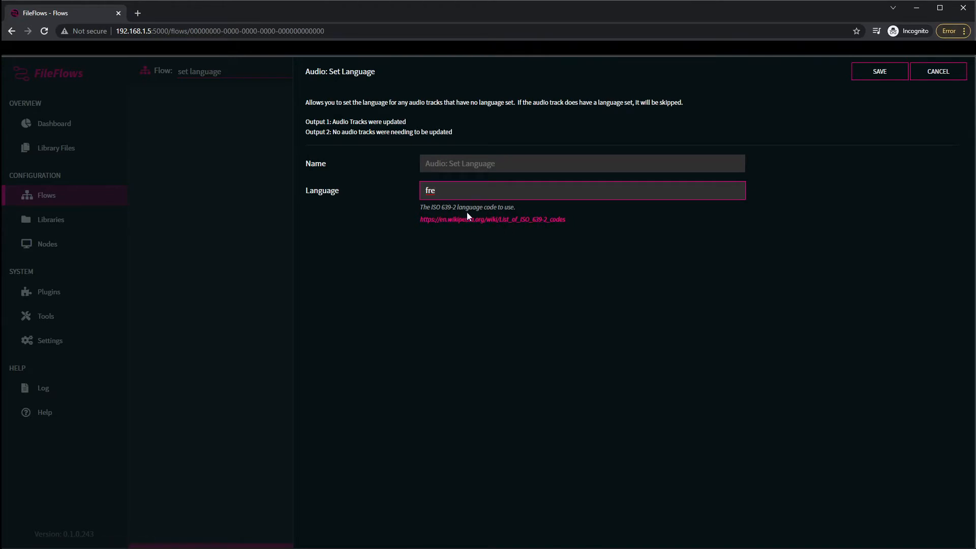
mouse_move(478, 227)
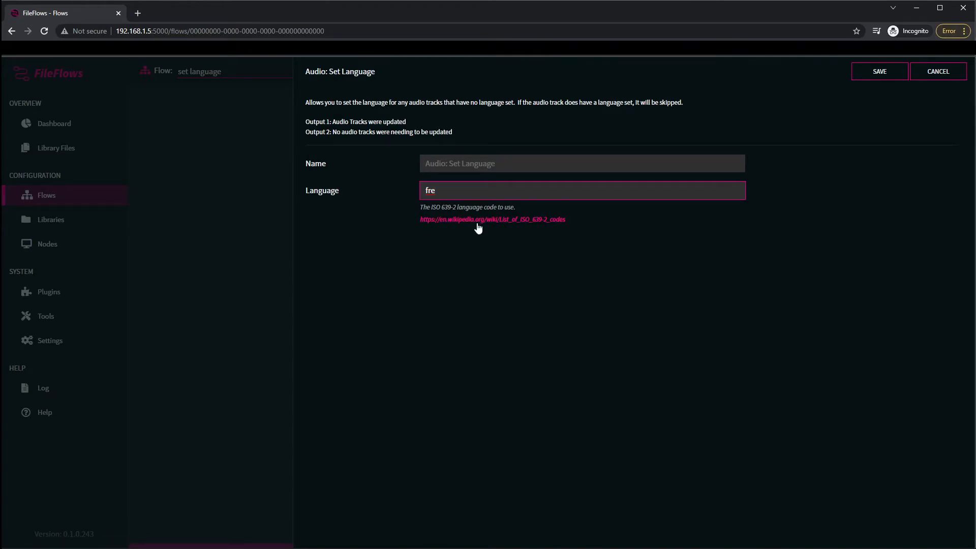
click(491, 219)
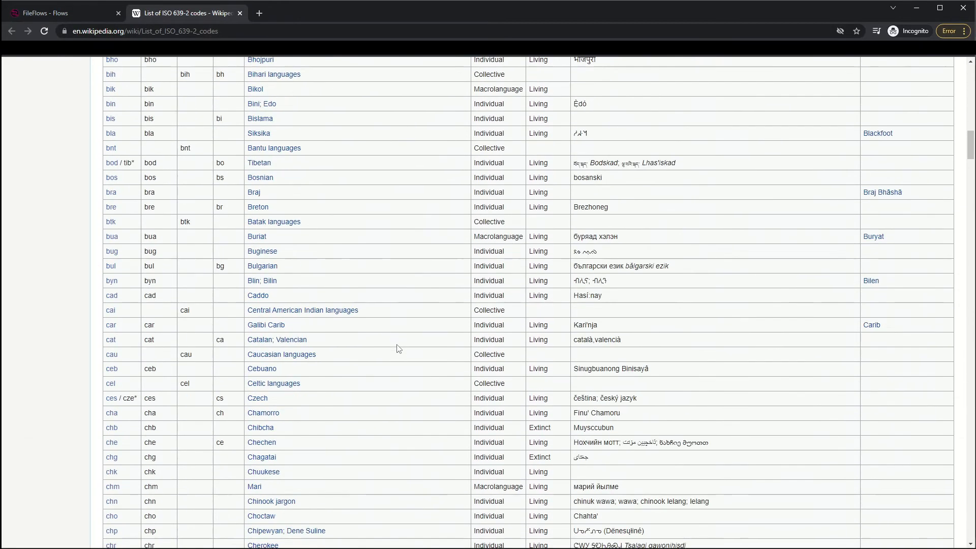
scroll(down, 3)
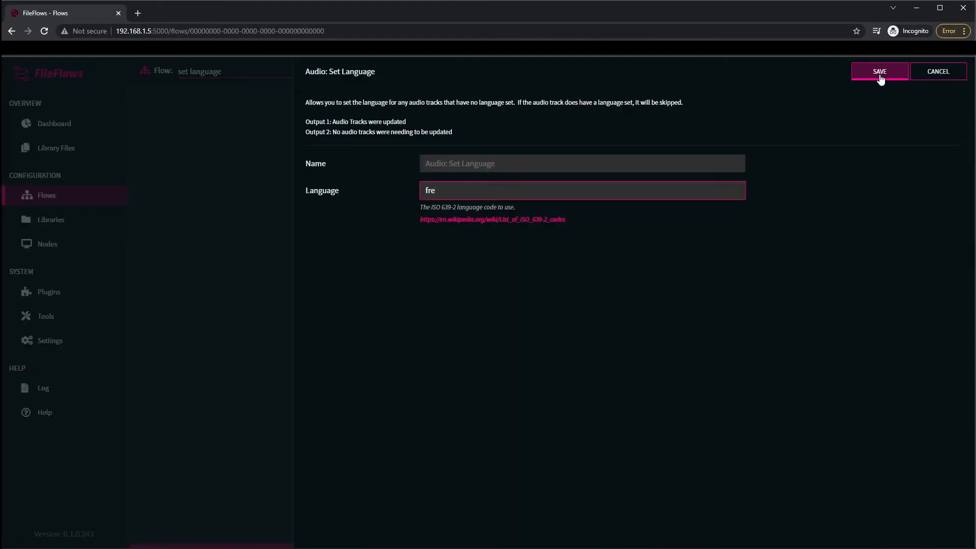
Step: Save the 'fre' language setting, then reopen the Audio: Set Language node and save again
click(879, 72)
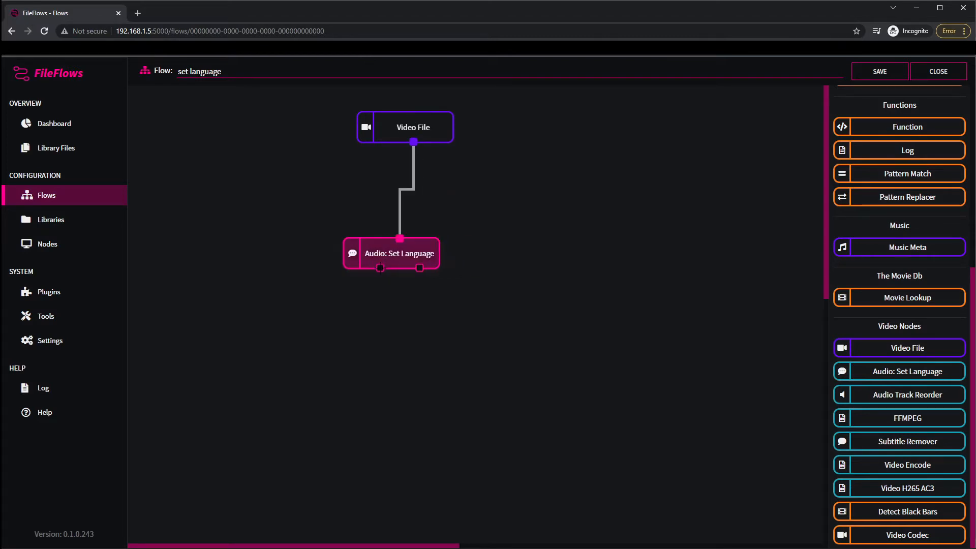
mouse_move(406, 266)
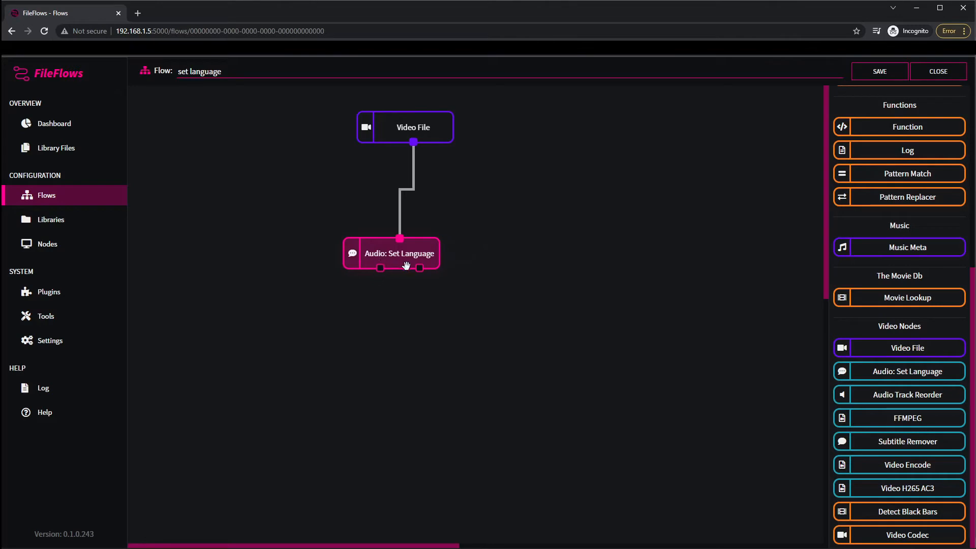
double_click(400, 254)
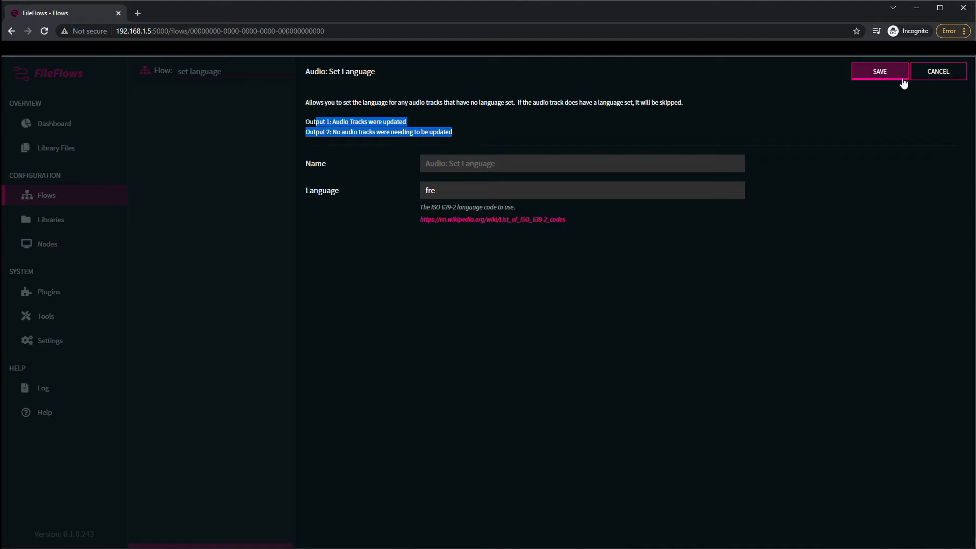
click(880, 71)
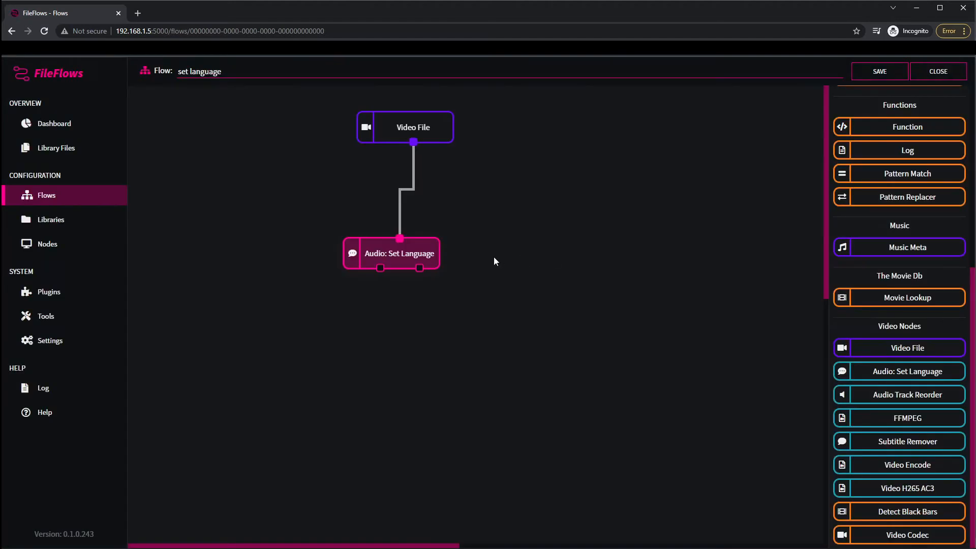
mouse_move(392, 260)
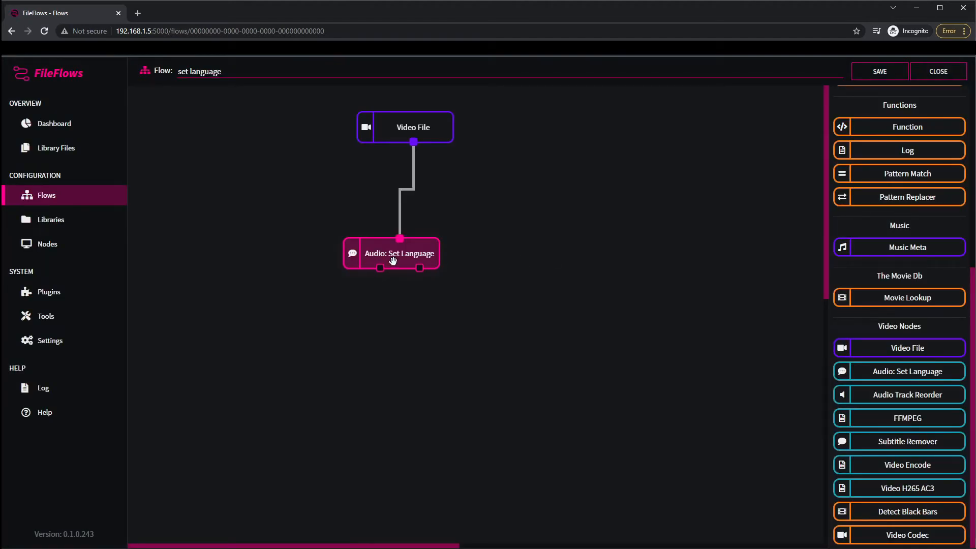
mouse_move(402, 275)
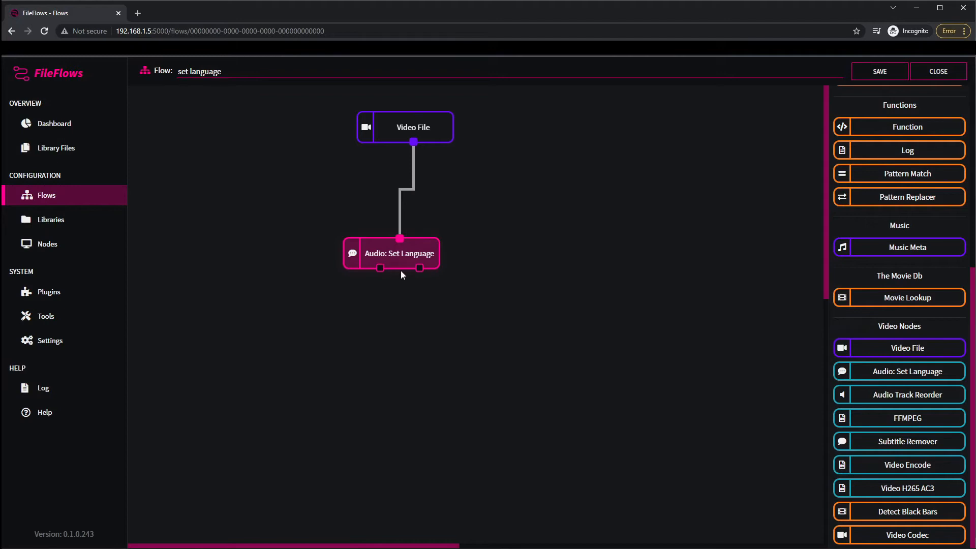
mouse_move(410, 268)
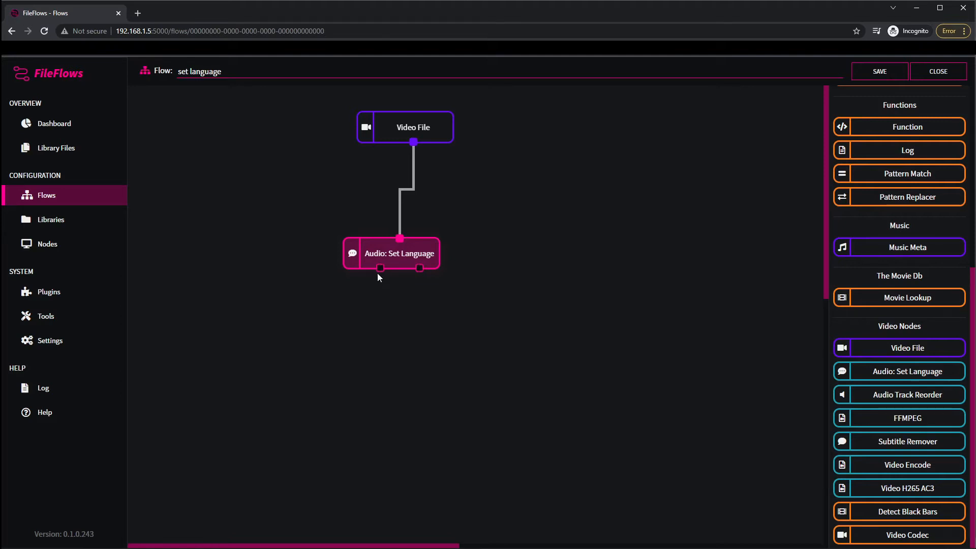
mouse_move(574, 292)
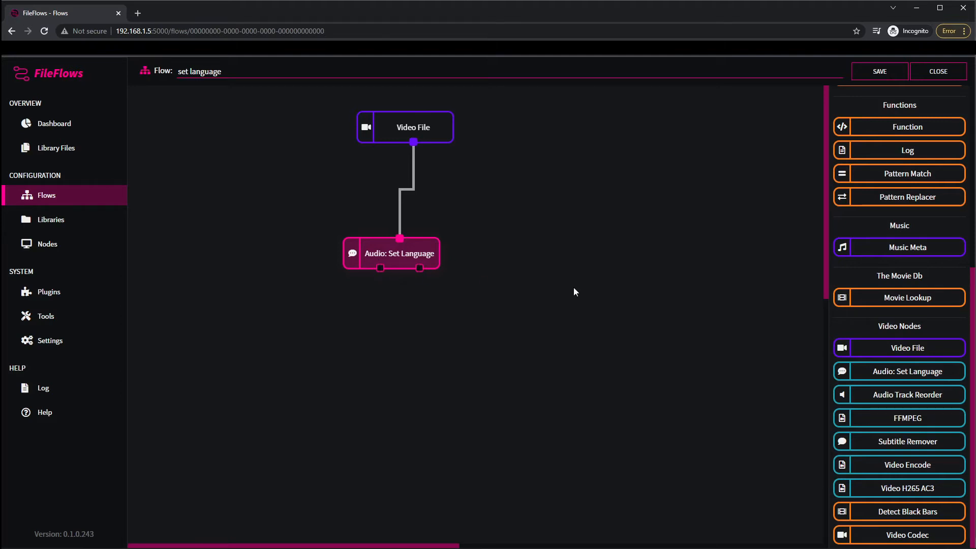
mouse_move(402, 258)
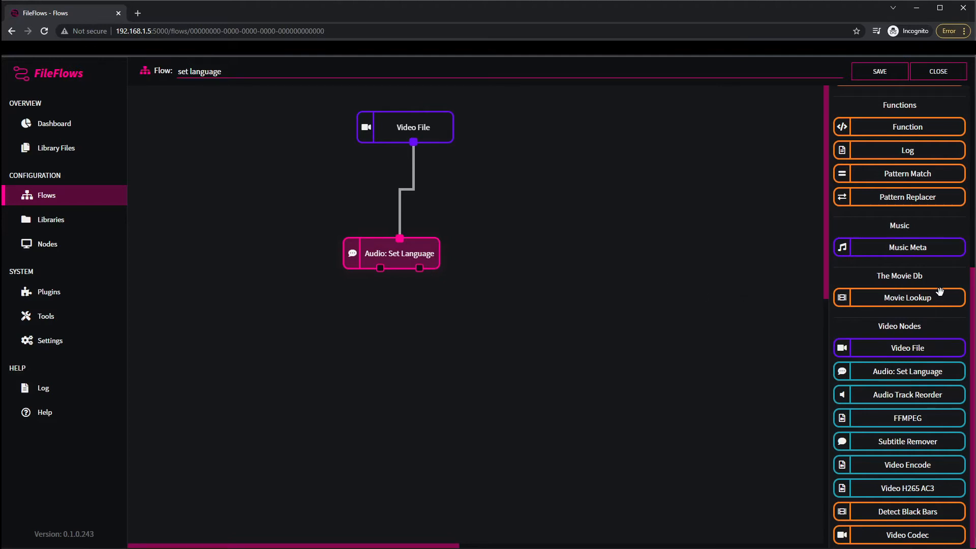
Step: Add Replace Original after Audio: Set Language and save the set language flow
scroll(up, 3)
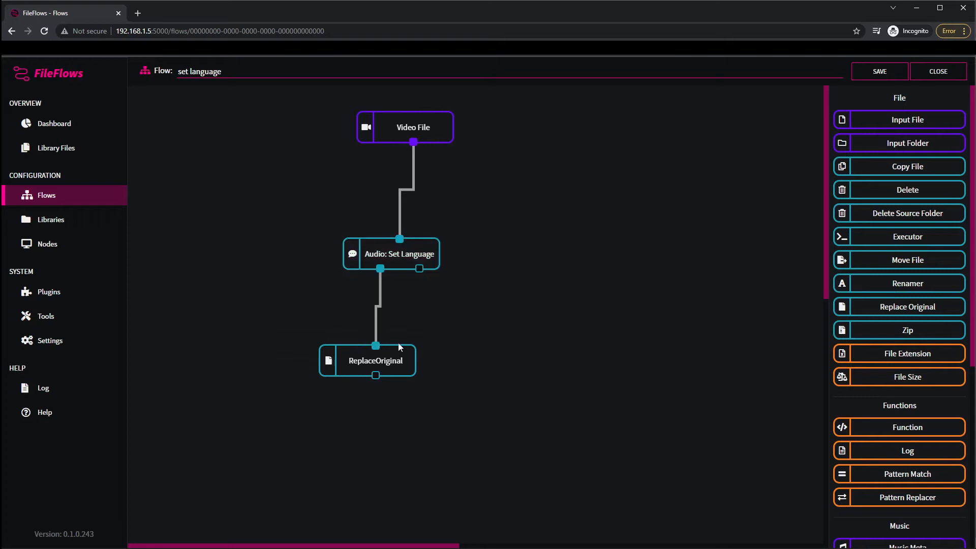
mouse_move(413, 127)
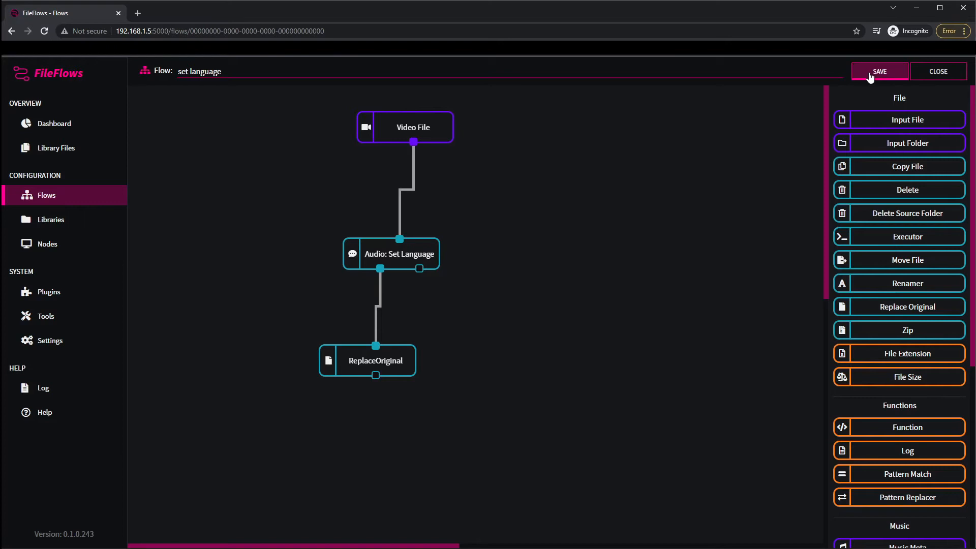
click(880, 72)
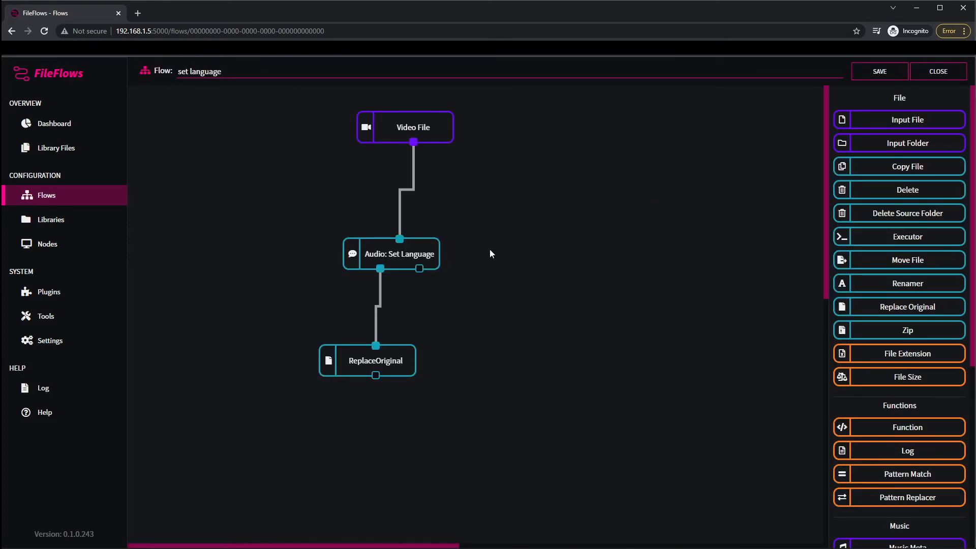
mouse_move(75, 220)
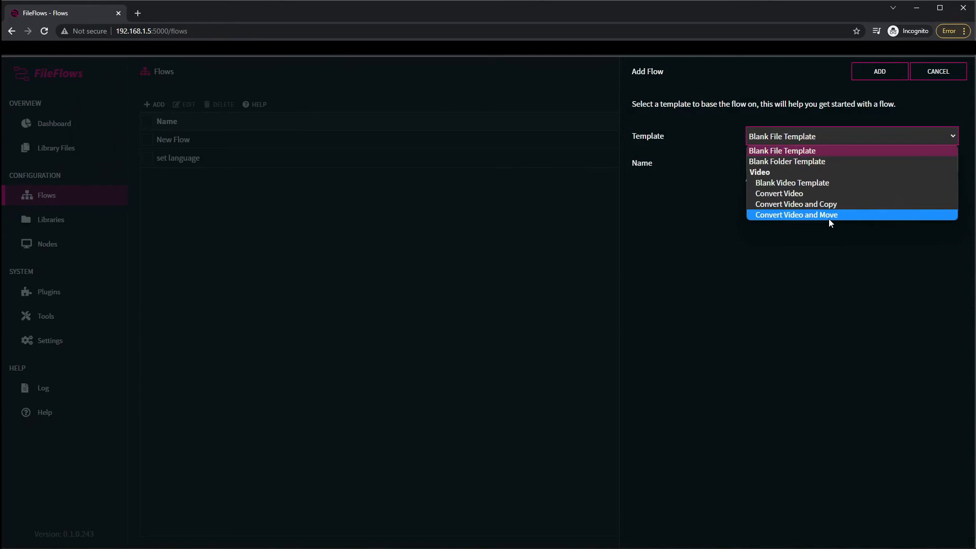
mouse_move(795, 204)
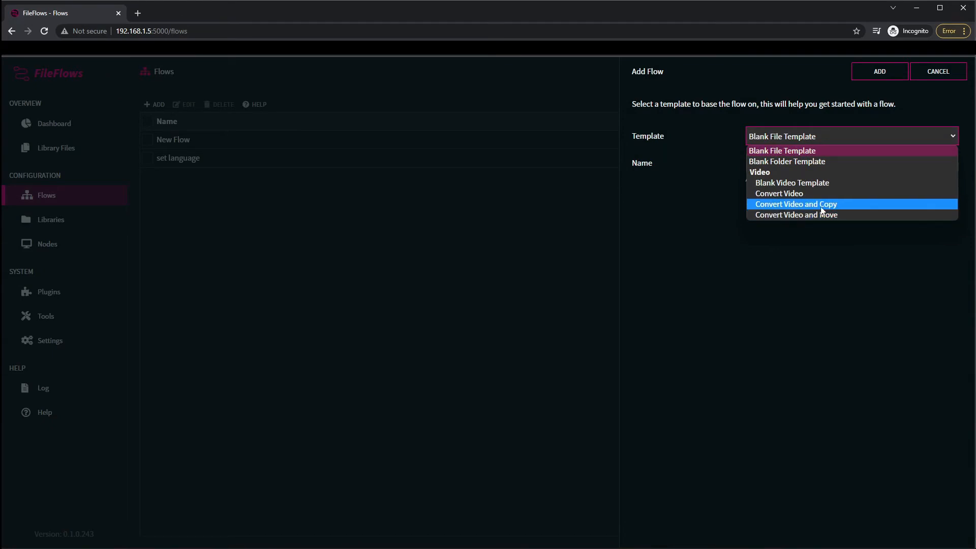
Step: Create a Convert Video and Copy flow with H265 (NVIDIA) video and AC3 audio
click(796, 205)
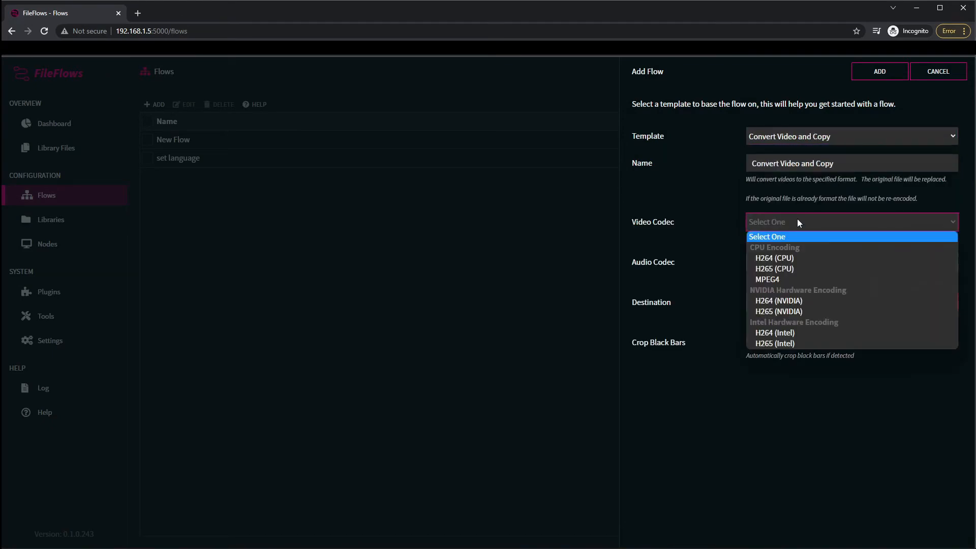
click(779, 311)
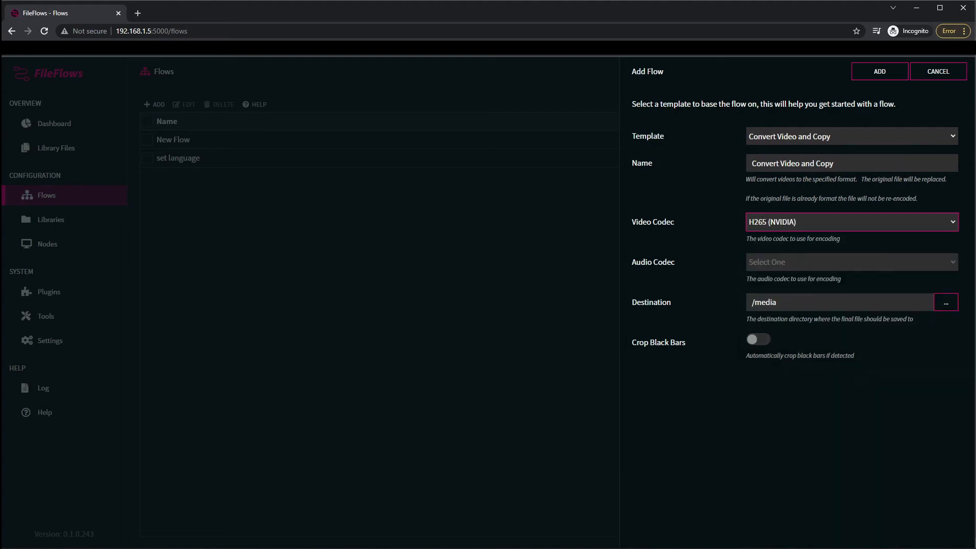
click(851, 261)
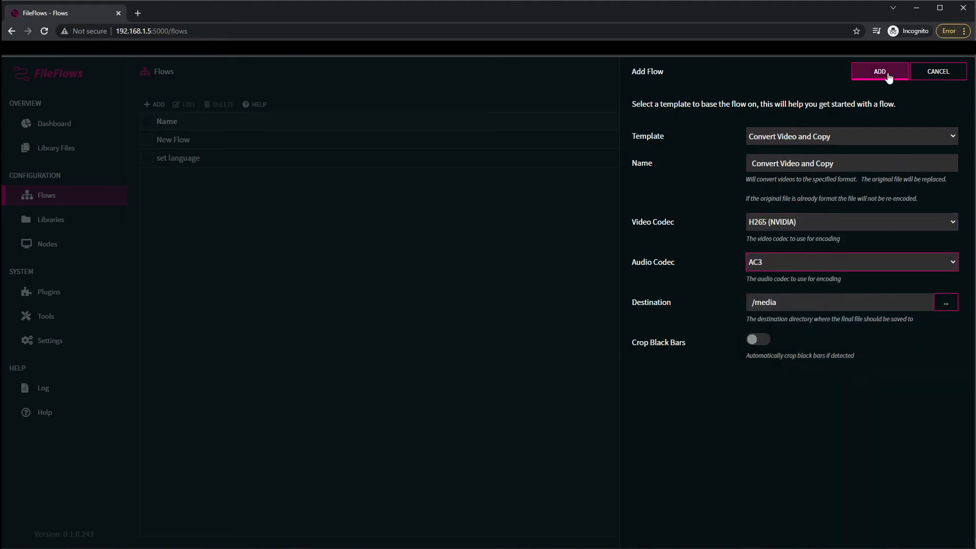
click(879, 72)
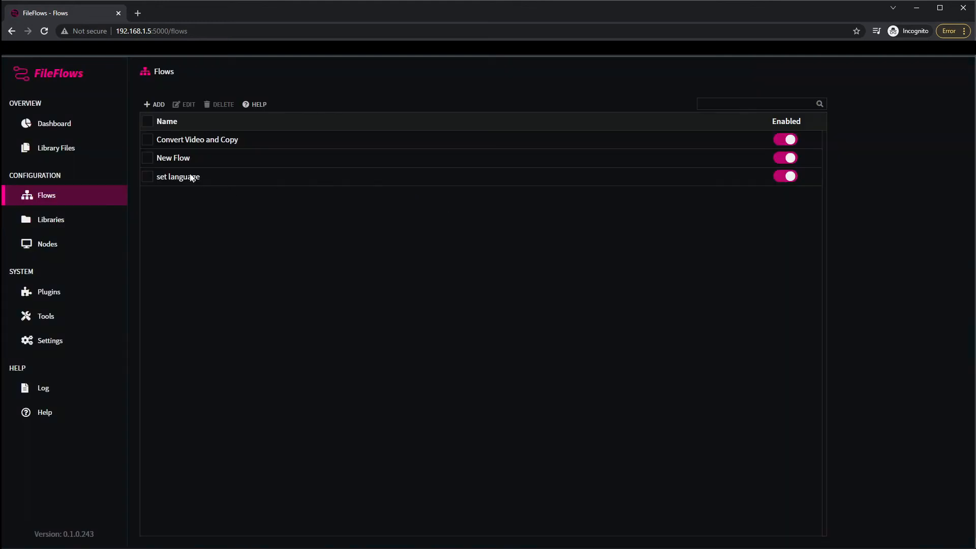
Step: Open Convert Video and Copy and add an Audio: Set Language node set to 'mao'
double_click(197, 139)
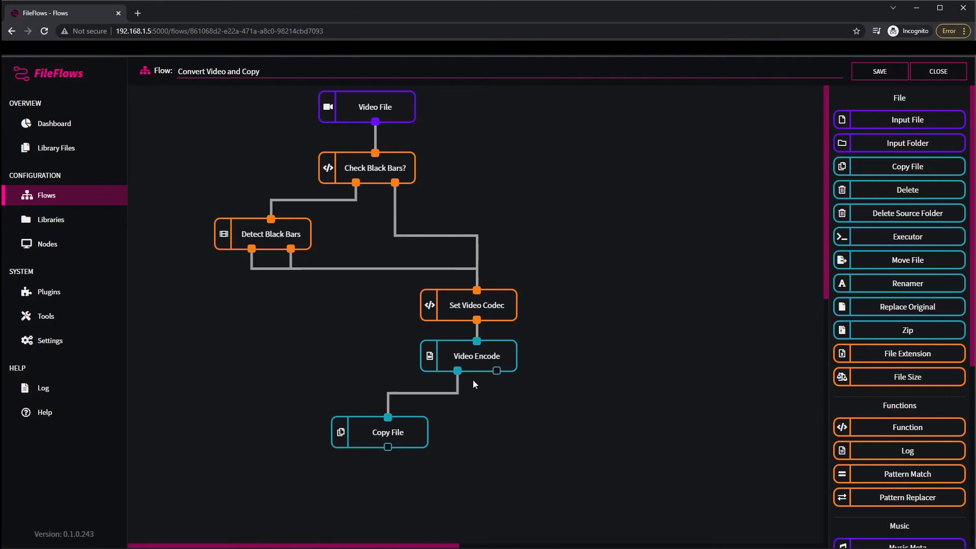
mouse_move(510, 319)
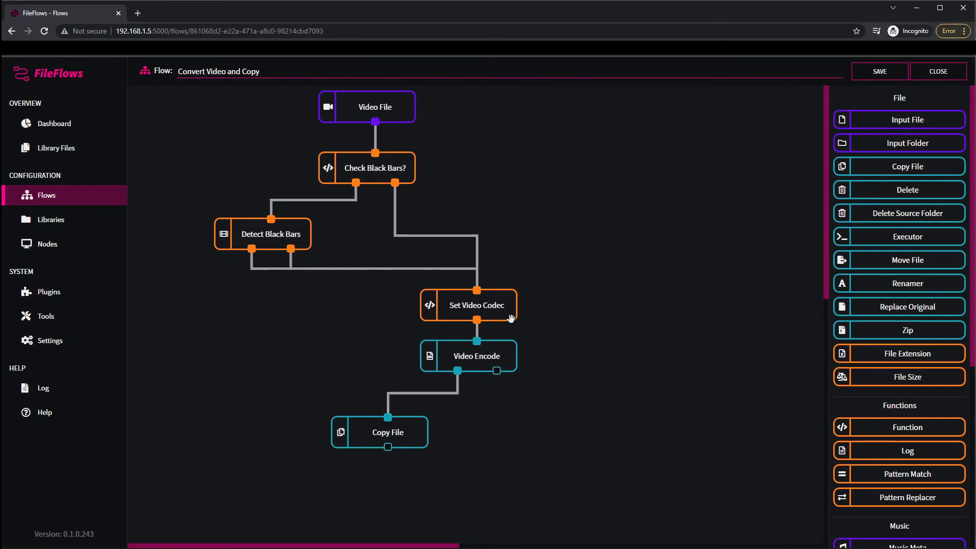
mouse_move(896, 346)
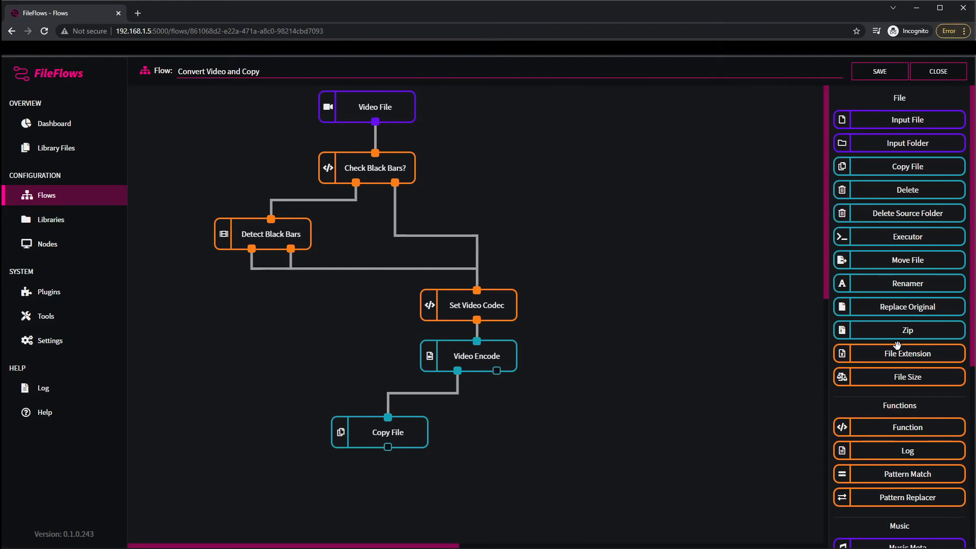
scroll(down, 3)
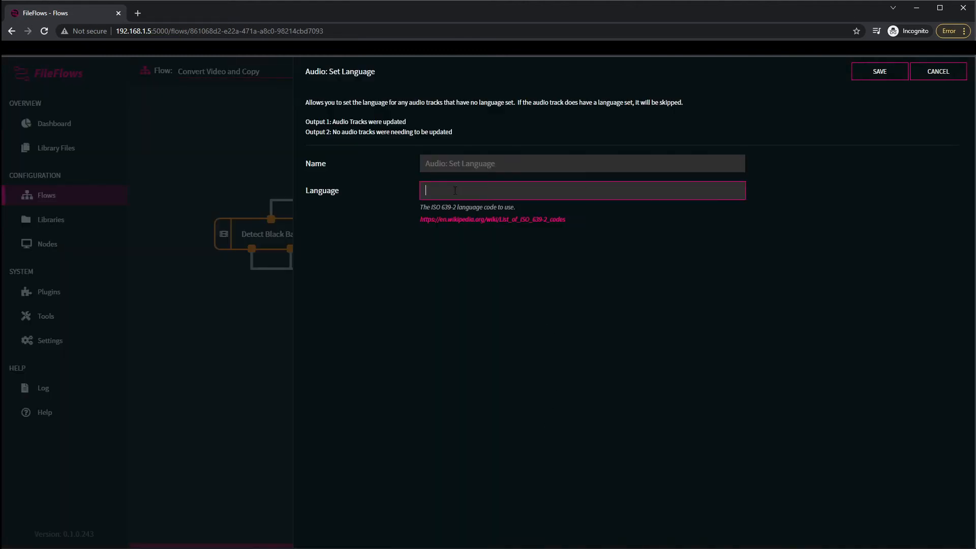
text(mao)
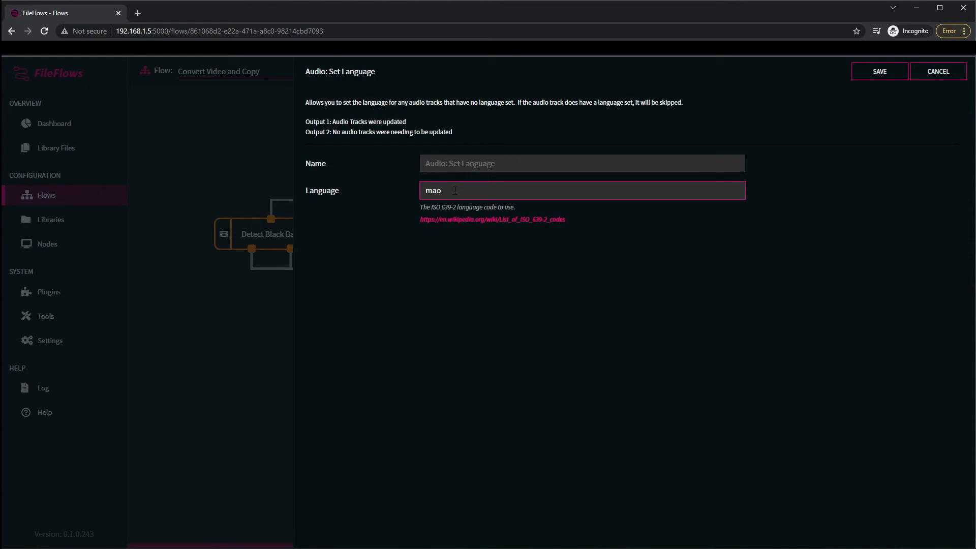
click(879, 71)
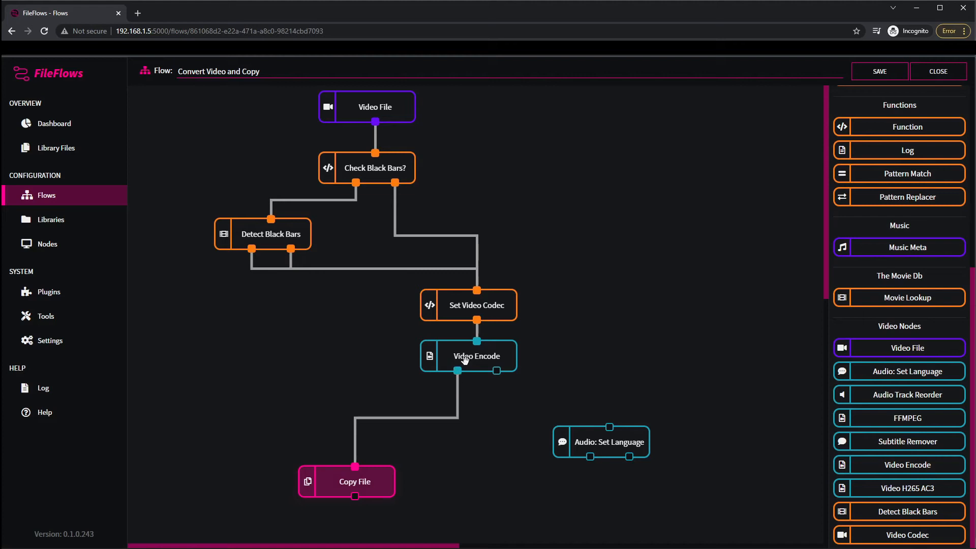
mouse_move(496, 371)
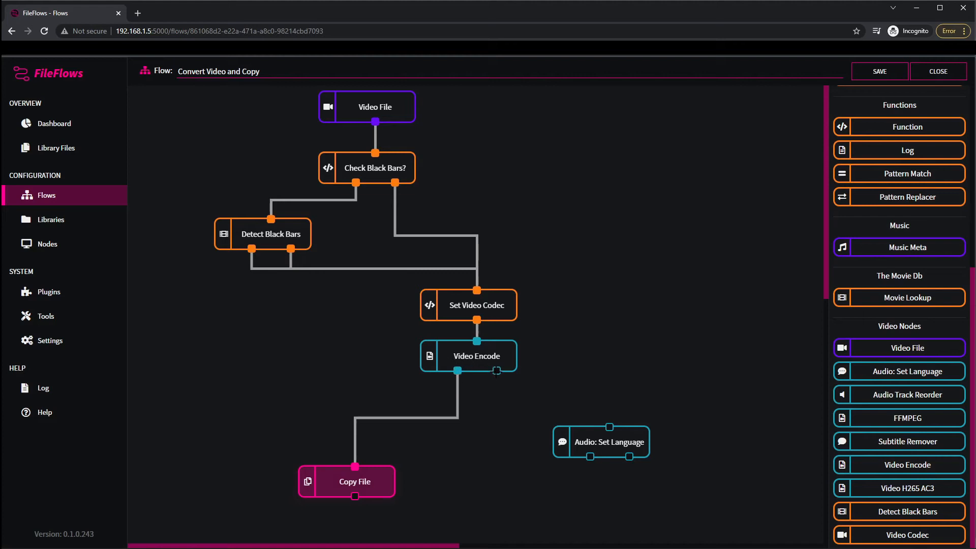
mouse_move(497, 380)
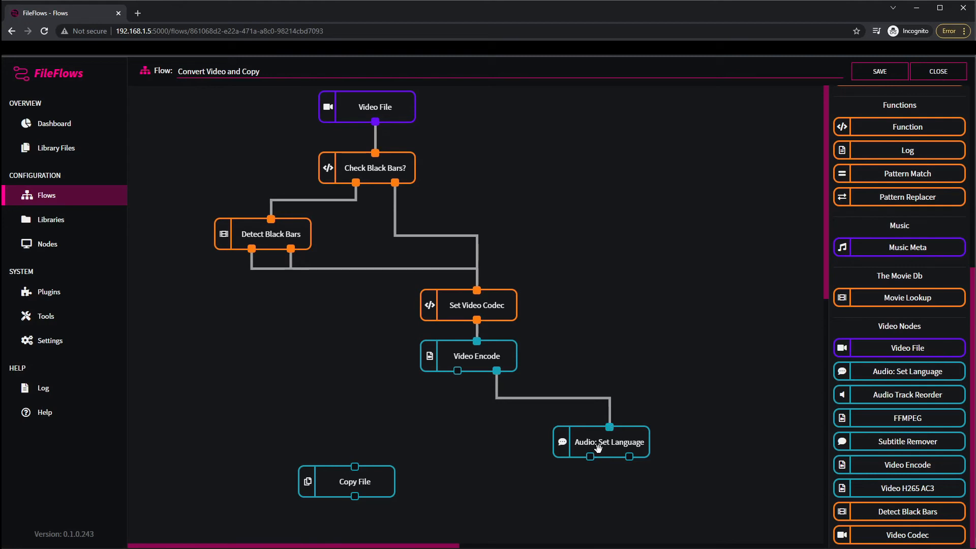
mouse_move(590, 453)
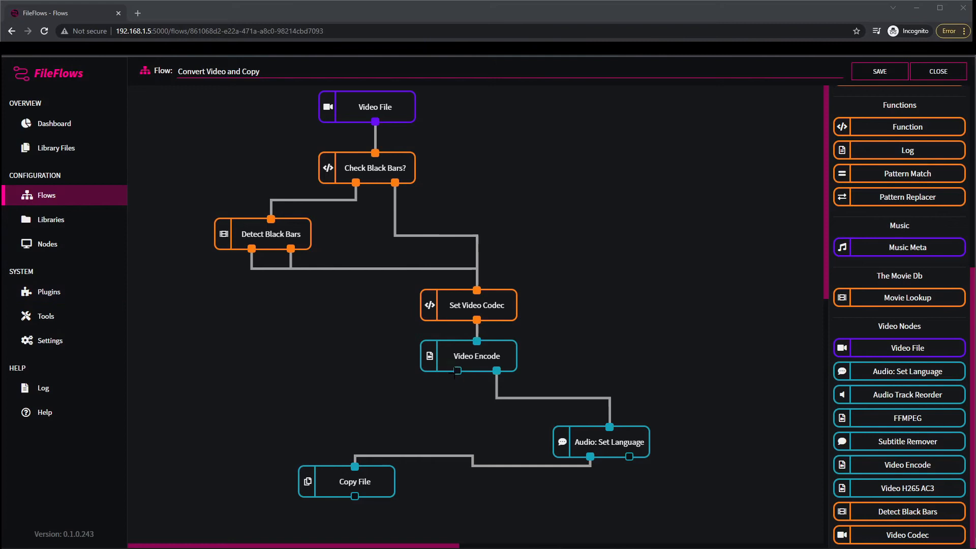
mouse_move(593, 425)
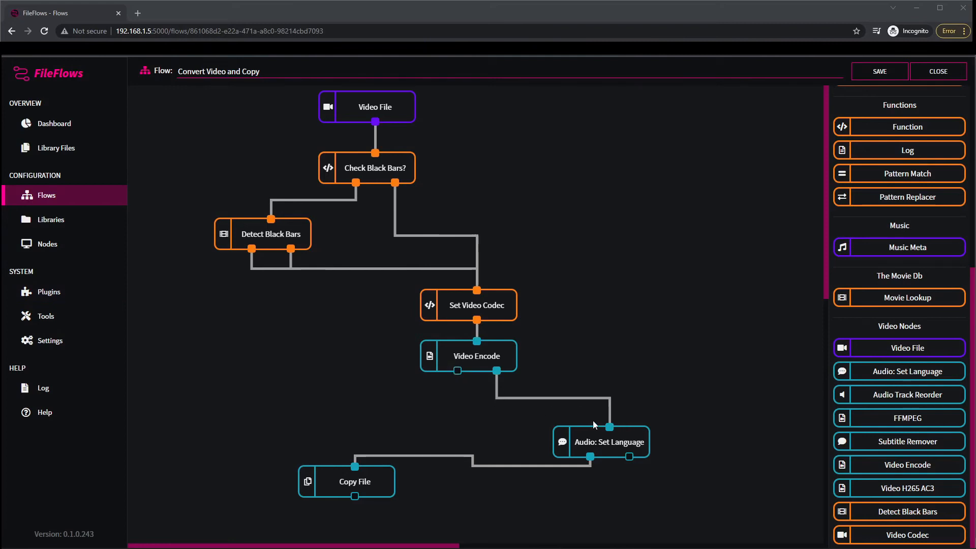
mouse_move(455, 363)
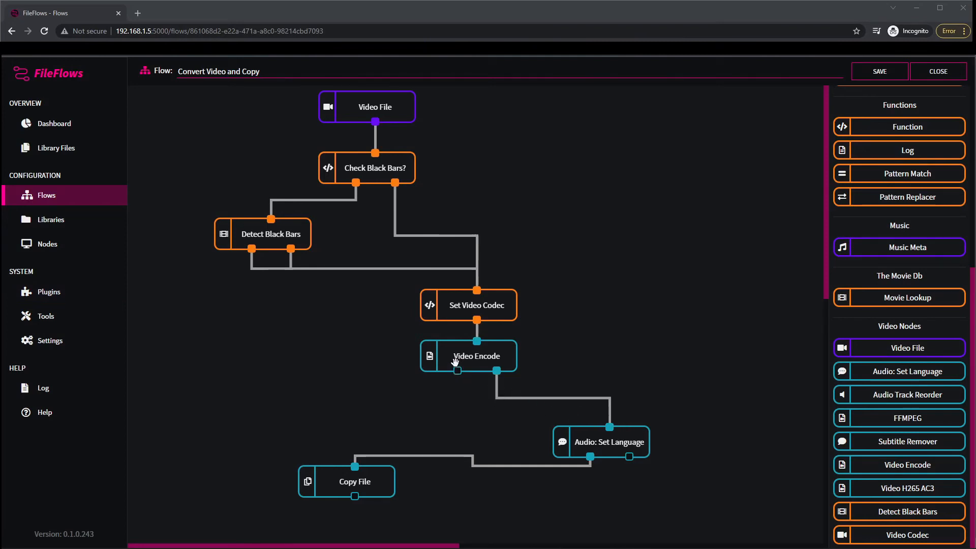
mouse_move(611, 447)
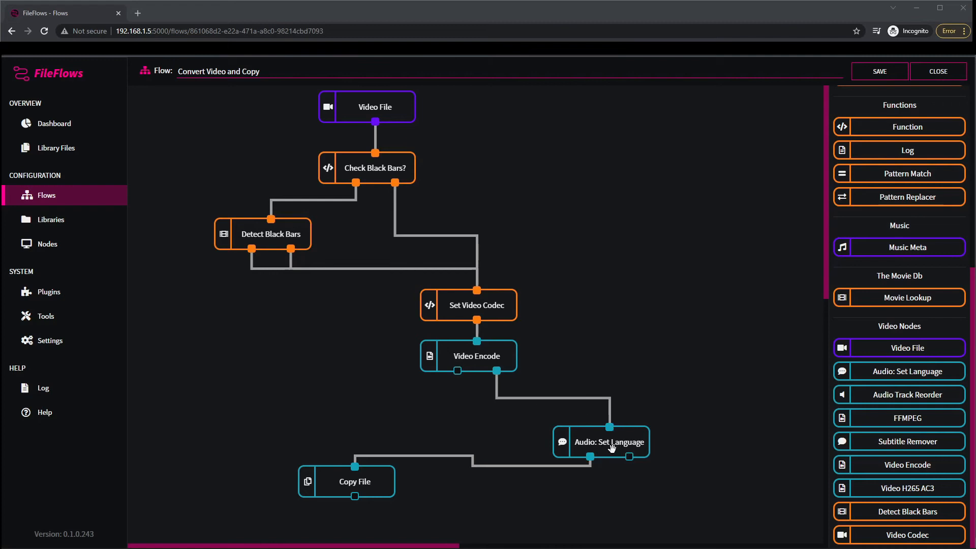
mouse_move(401, 487)
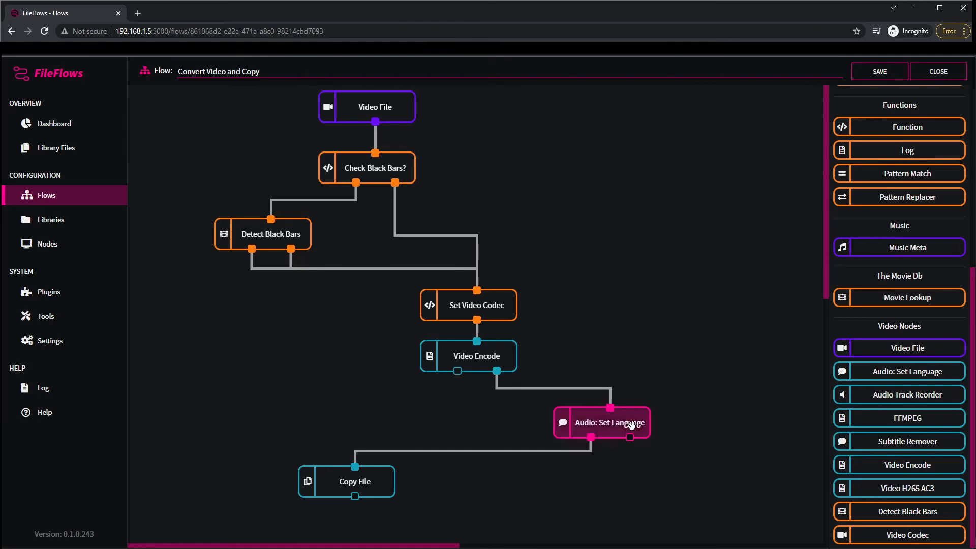
Step: Add a second Audio: Set Language node with language 'mao', then select the left node
scroll(up, 3)
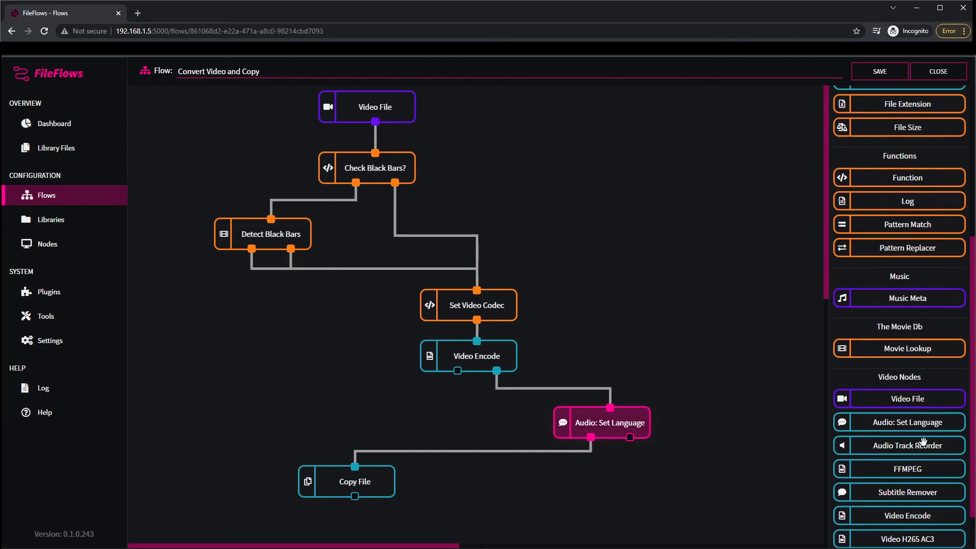
double_click(600, 423)
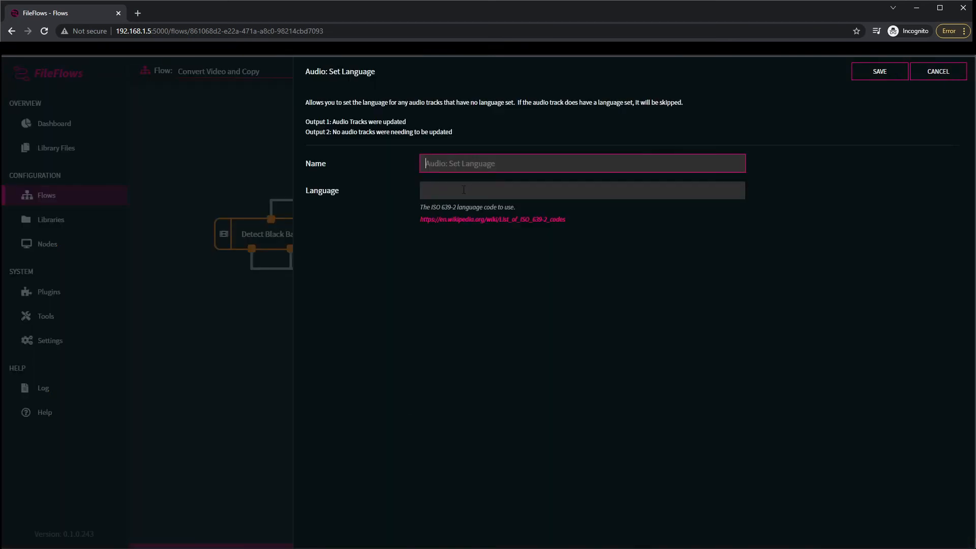
text(mao)
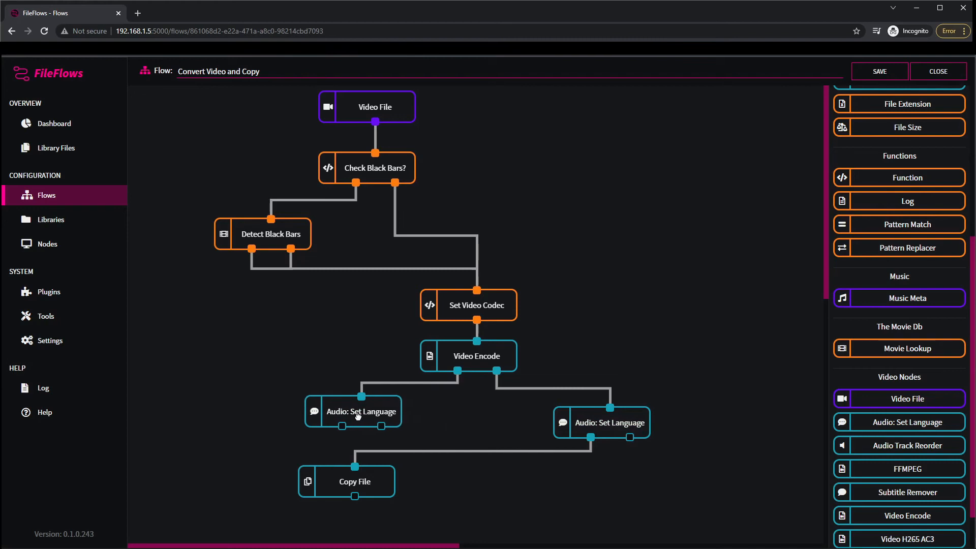
click(353, 411)
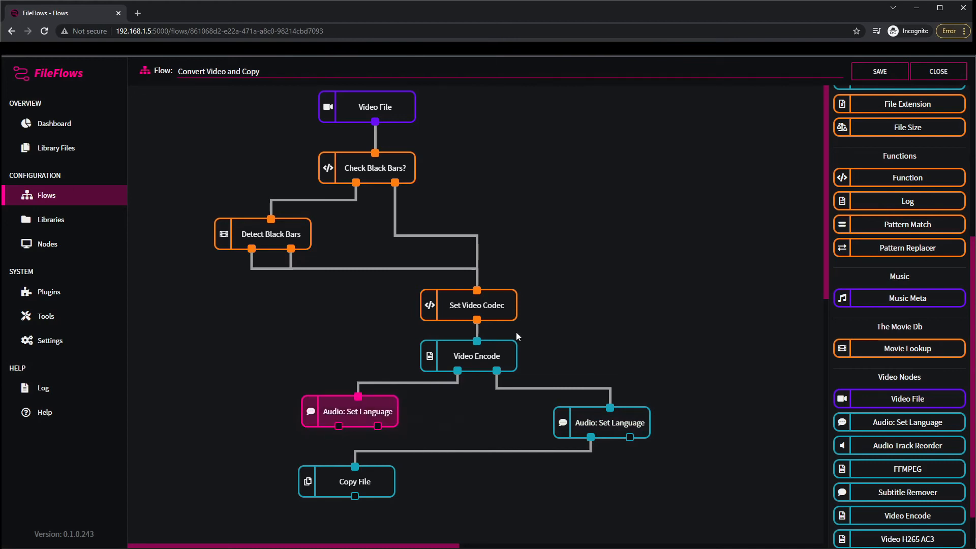
mouse_move(355, 469)
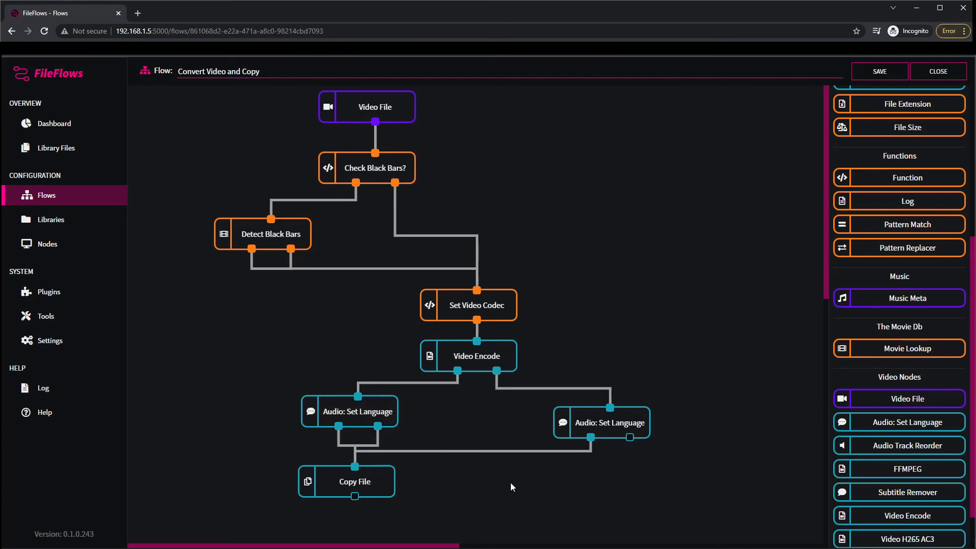
mouse_move(371, 102)
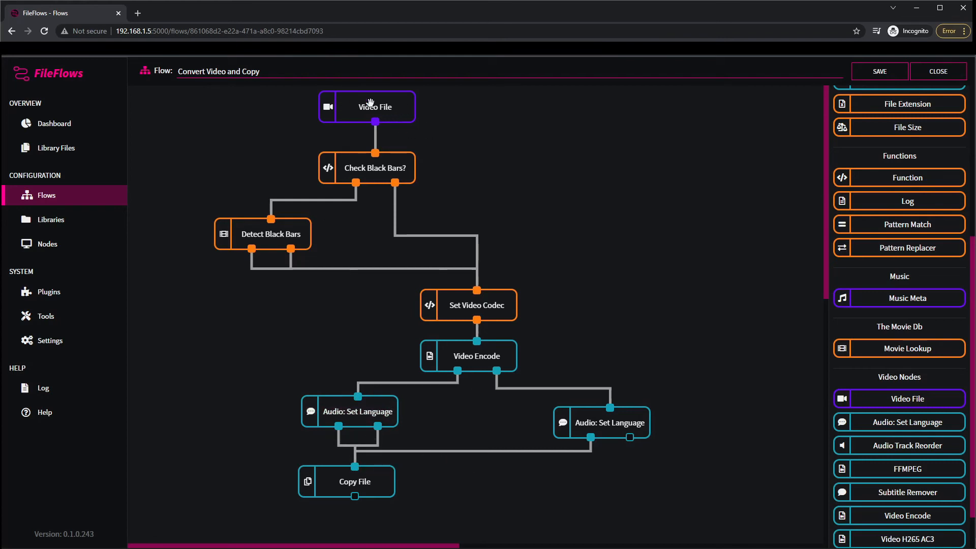
mouse_move(389, 171)
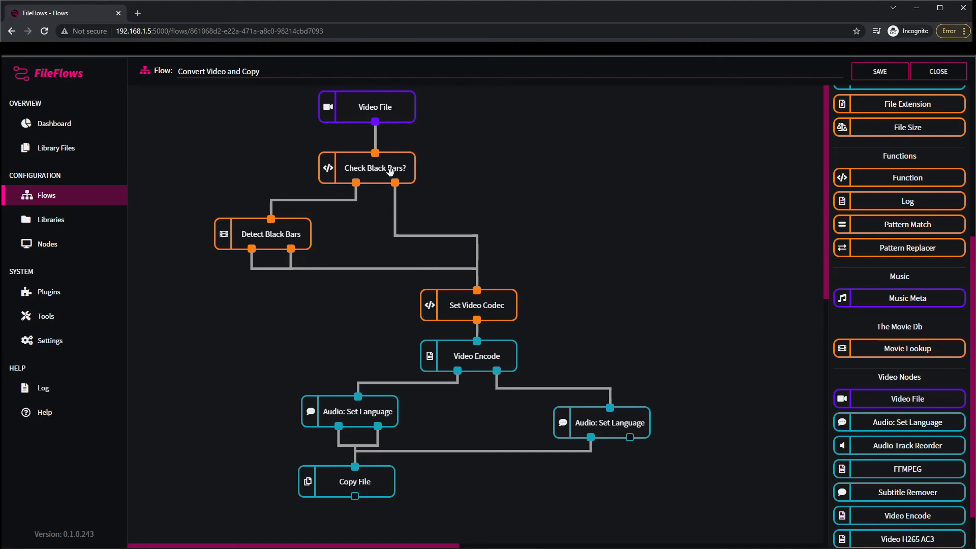
mouse_move(409, 186)
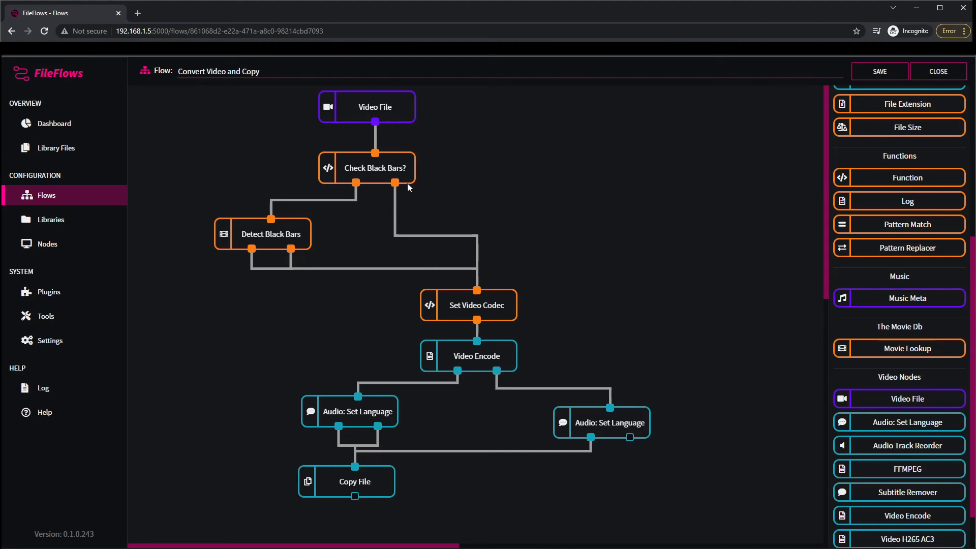
mouse_move(391, 188)
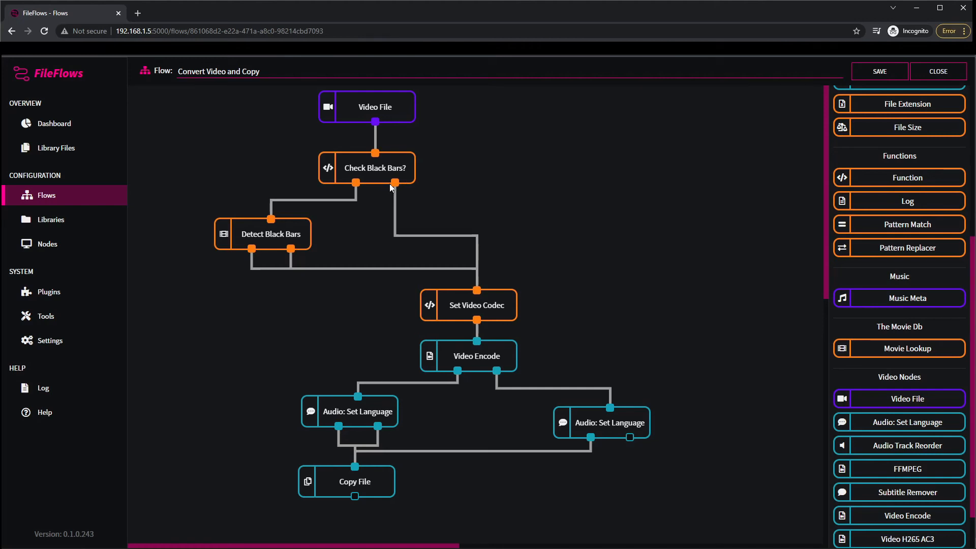
mouse_move(451, 279)
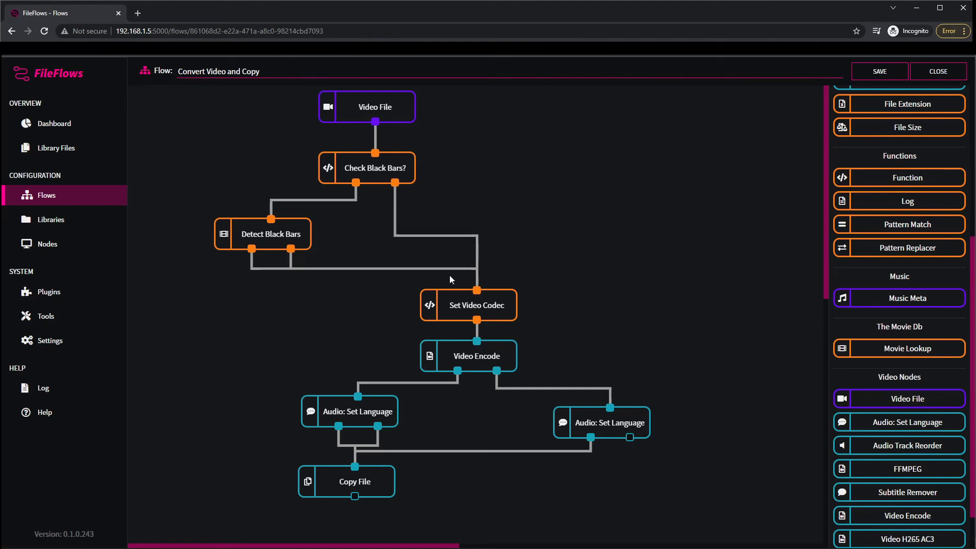
mouse_move(499, 318)
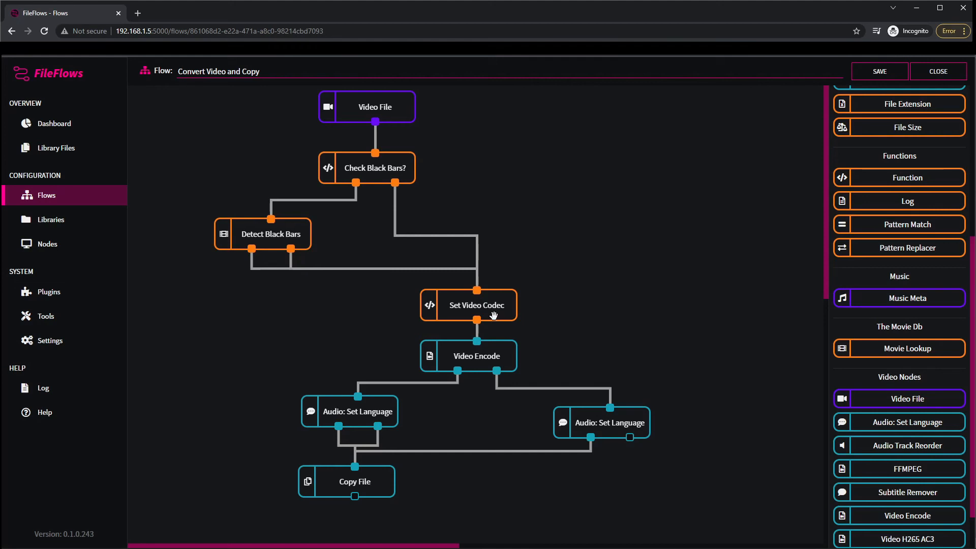
mouse_move(464, 363)
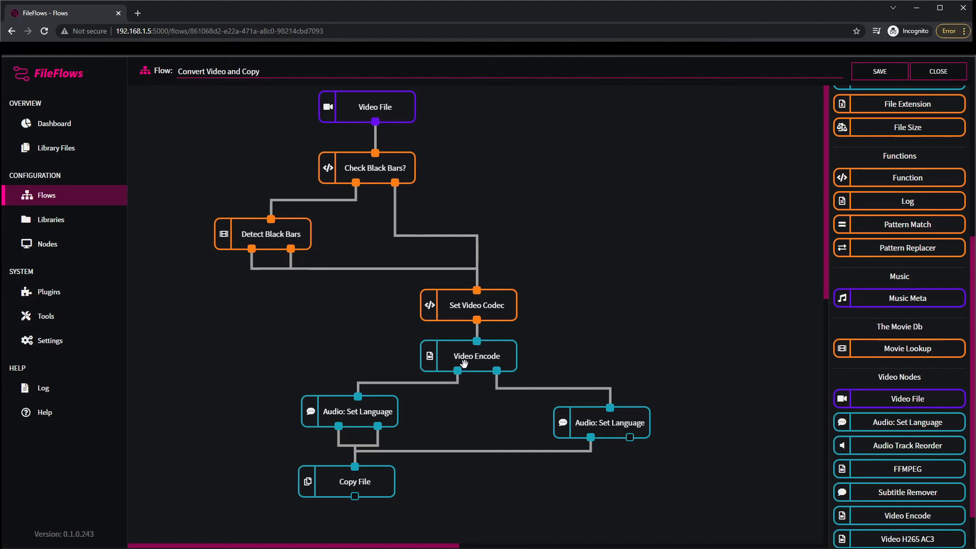
mouse_move(469, 376)
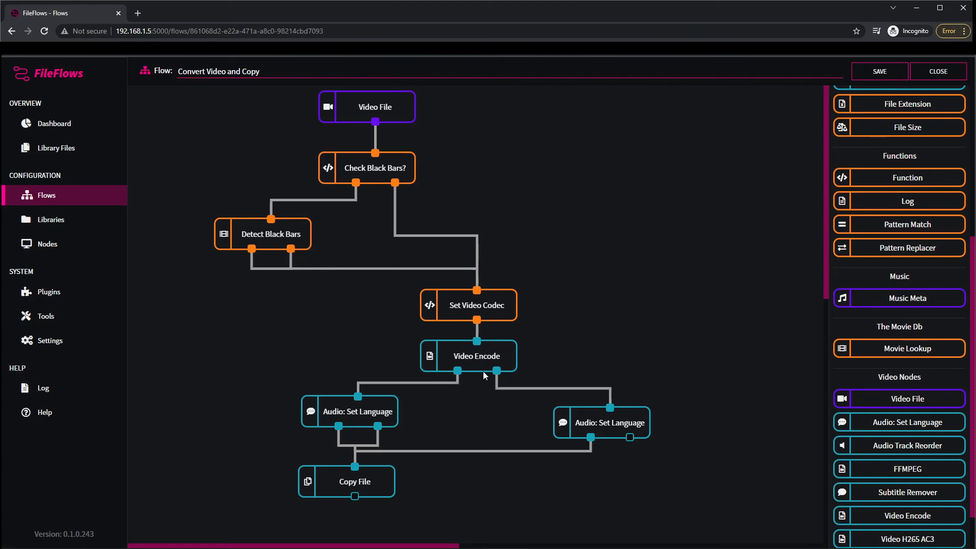
mouse_move(344, 423)
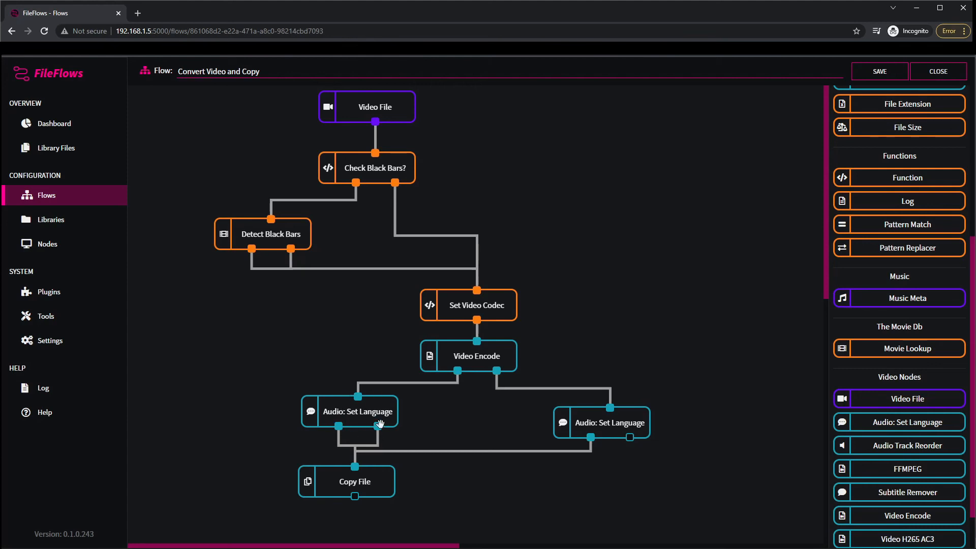
mouse_move(378, 425)
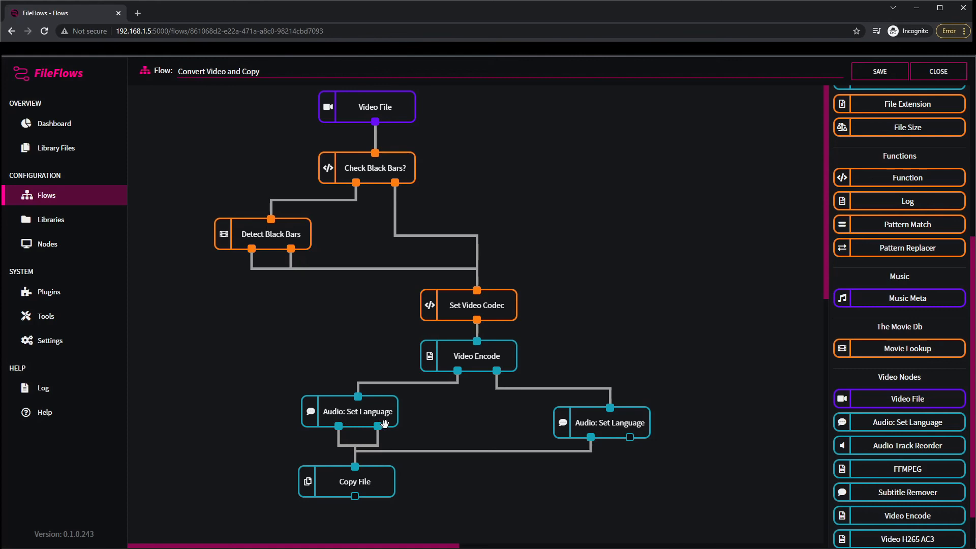
mouse_move(353, 465)
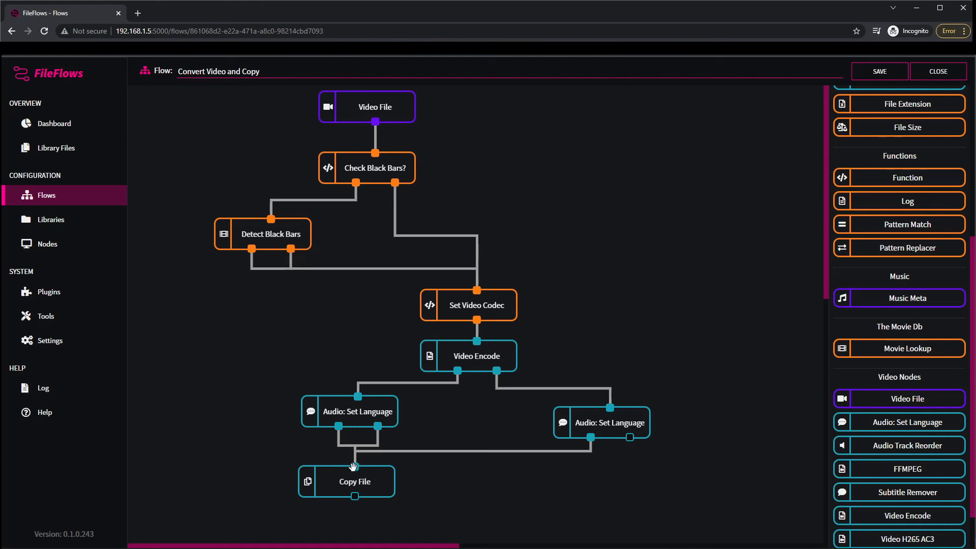
mouse_move(580, 472)
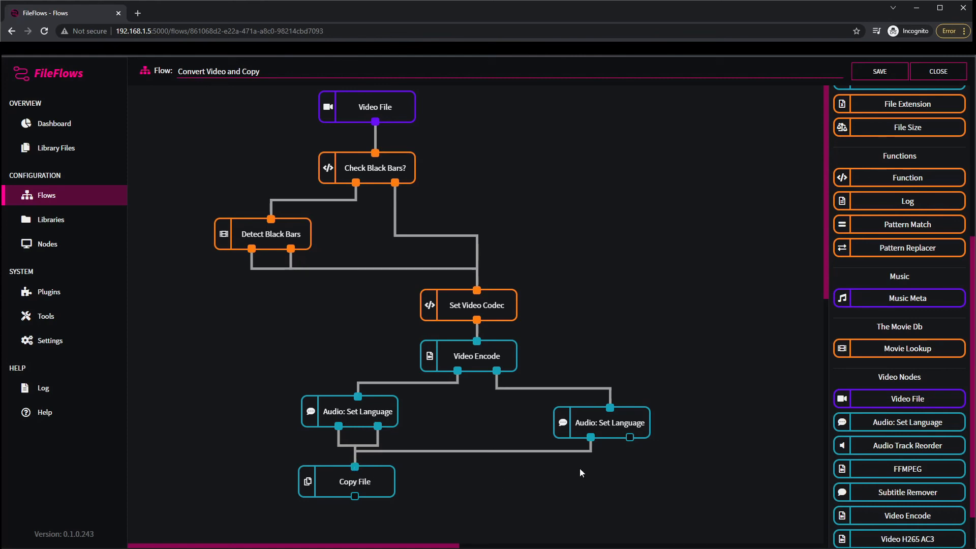
mouse_move(497, 370)
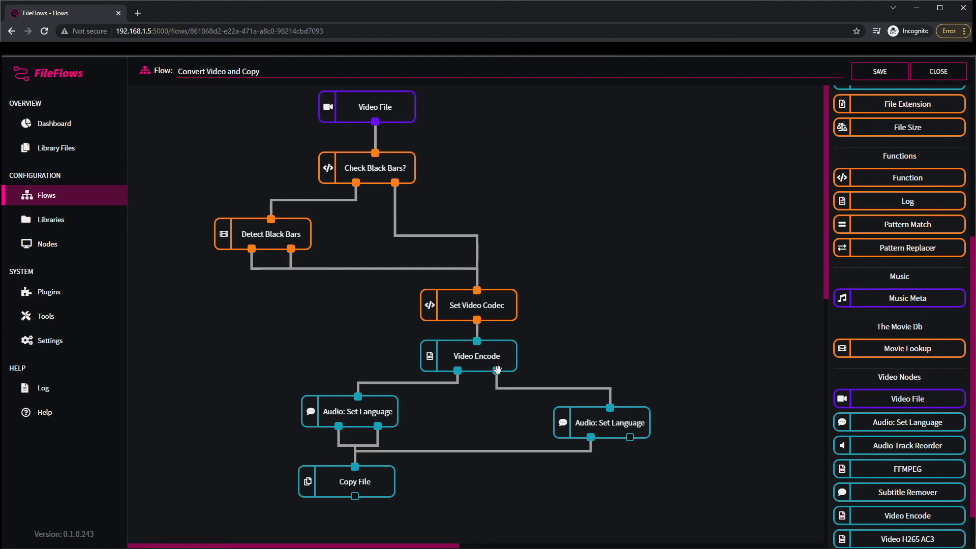
mouse_move(498, 369)
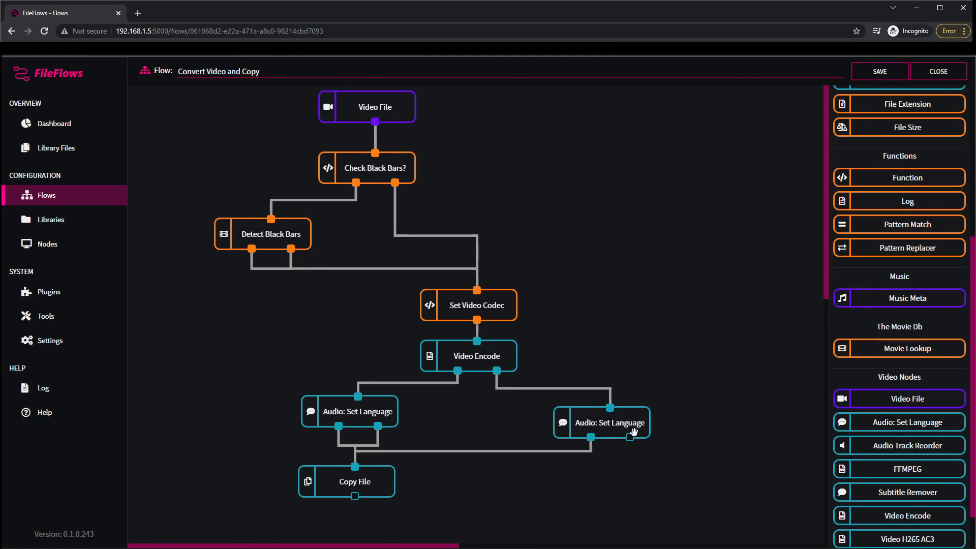
Step: Select the right Audio: Set Language node and save the Convert Video and Copy flow
click(602, 422)
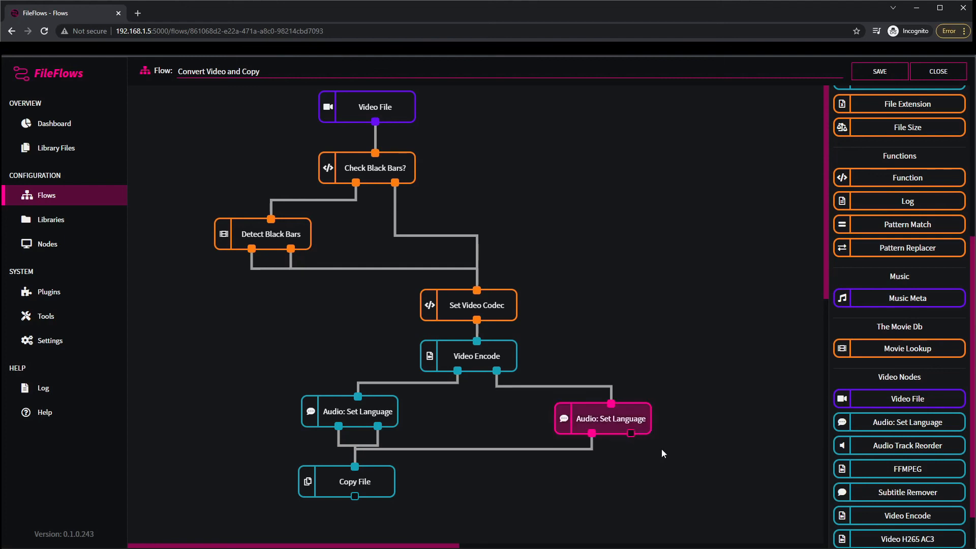
mouse_move(693, 461)
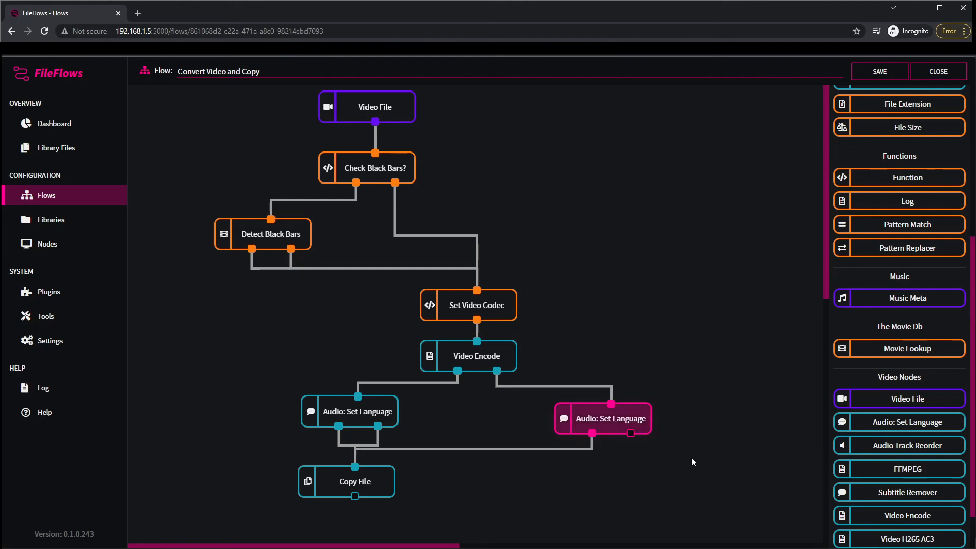
mouse_move(675, 398)
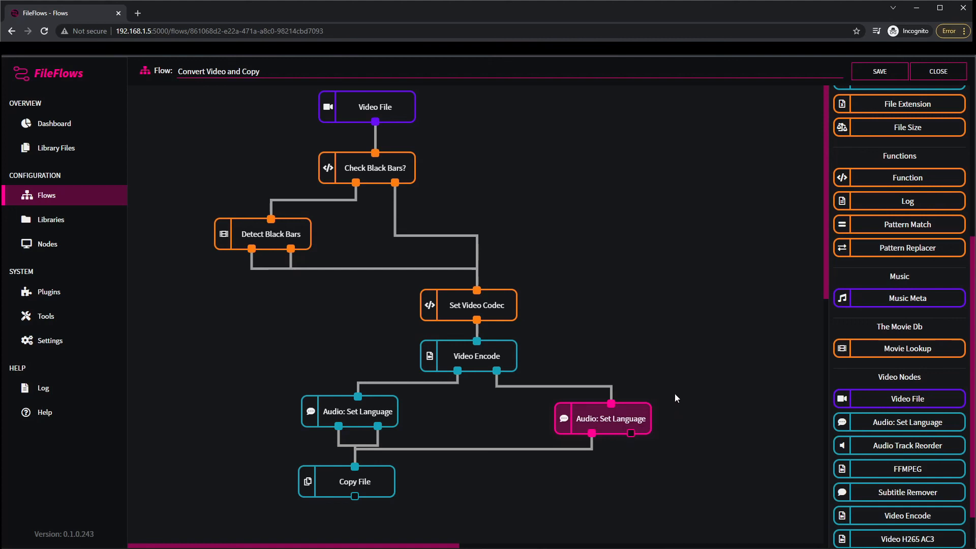
click(879, 71)
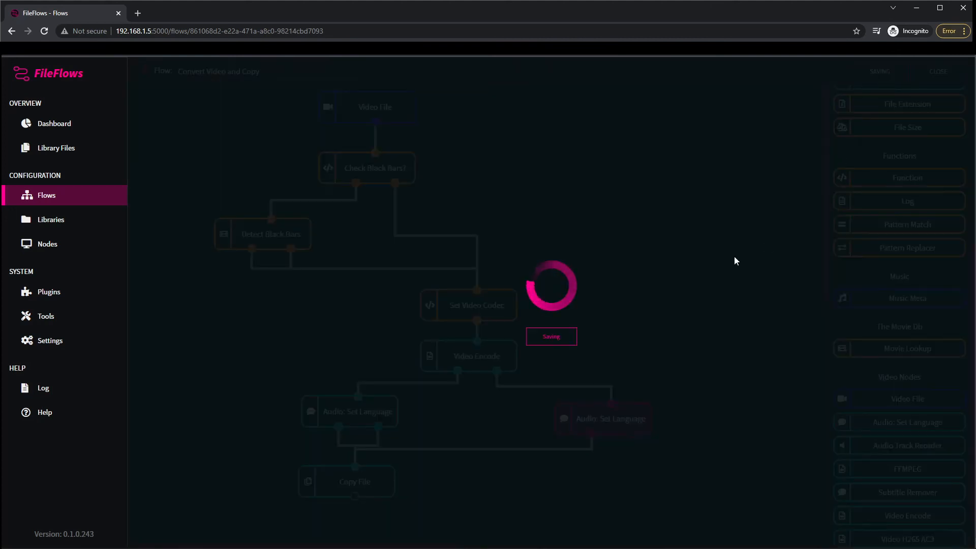
mouse_move(669, 254)
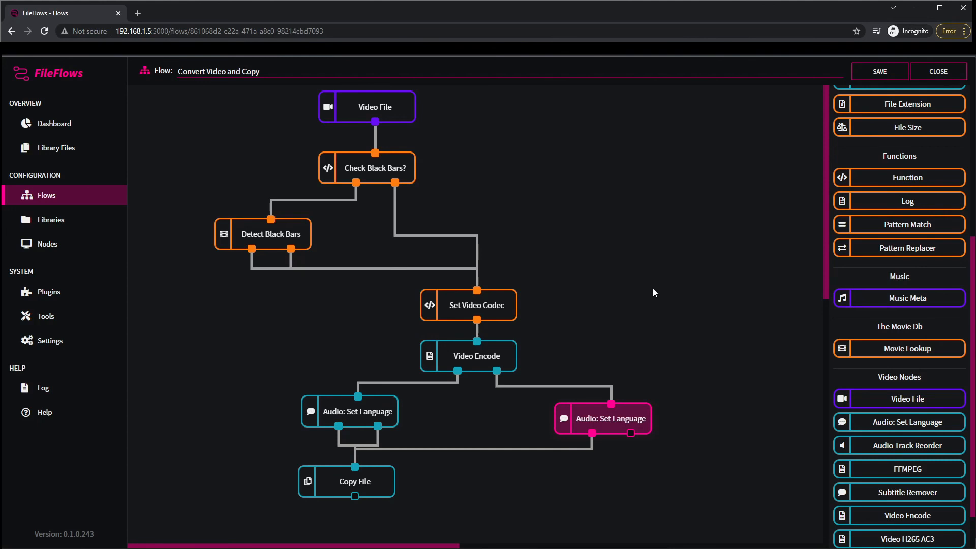
double_click(601, 418)
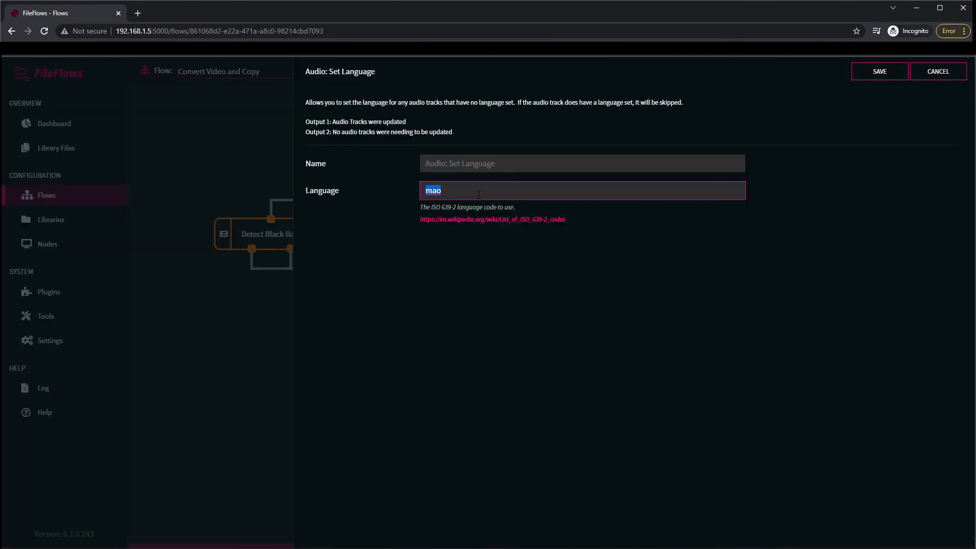
mouse_move(492, 219)
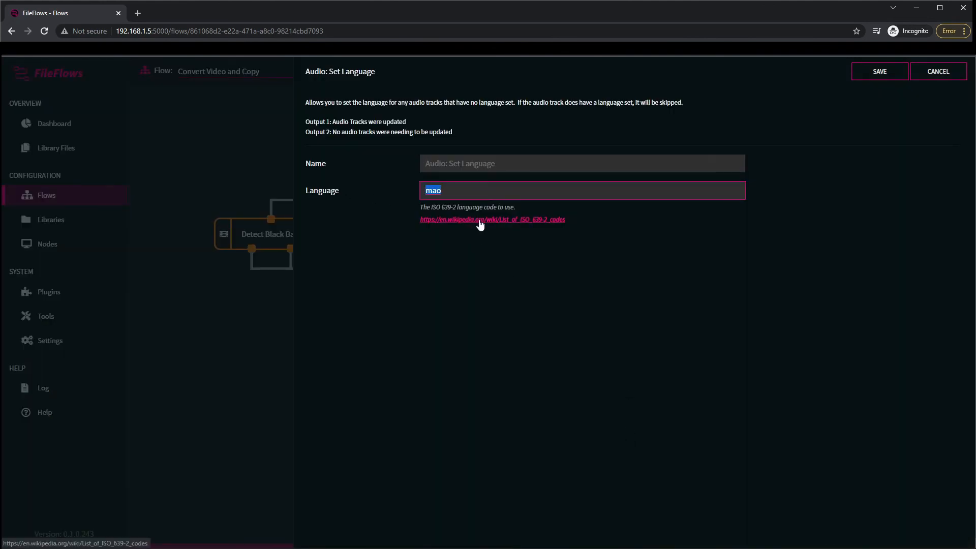
mouse_move(938, 71)
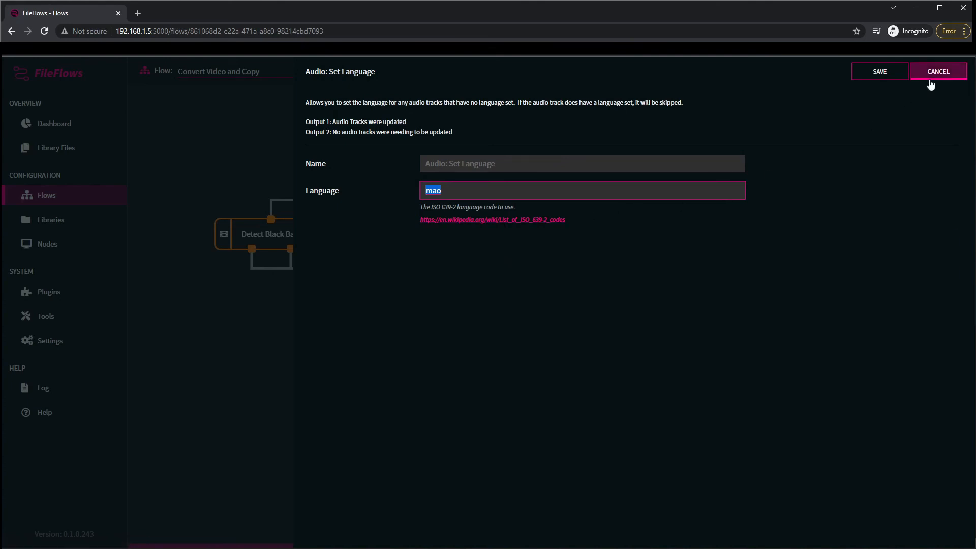
click(938, 71)
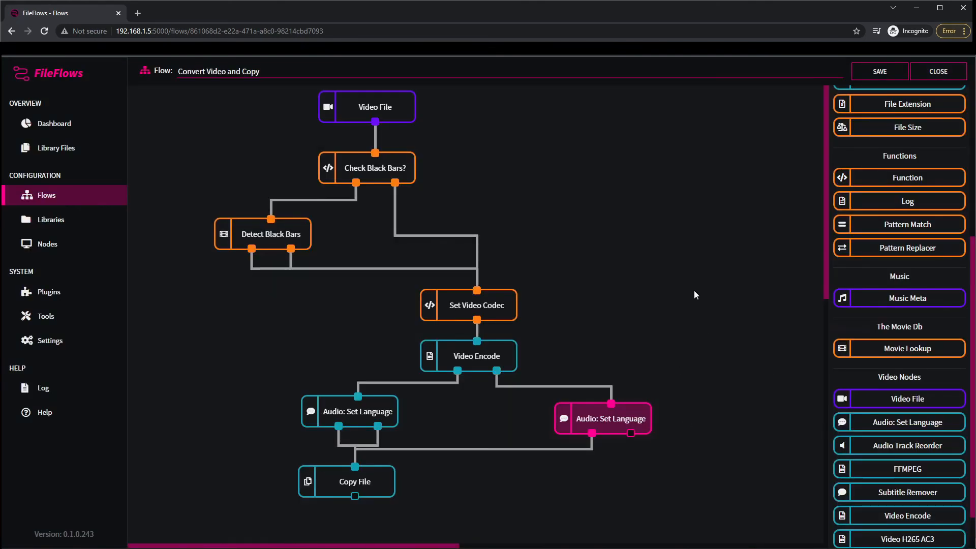